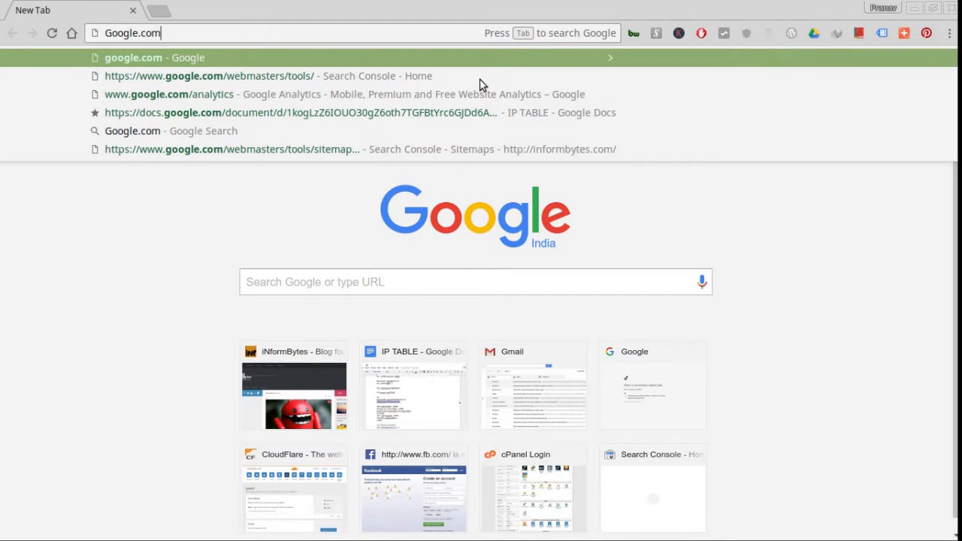
# Step: Go to google.com/wallet and sign in to view completed purchase transactions
pyautogui.write('//www.g')
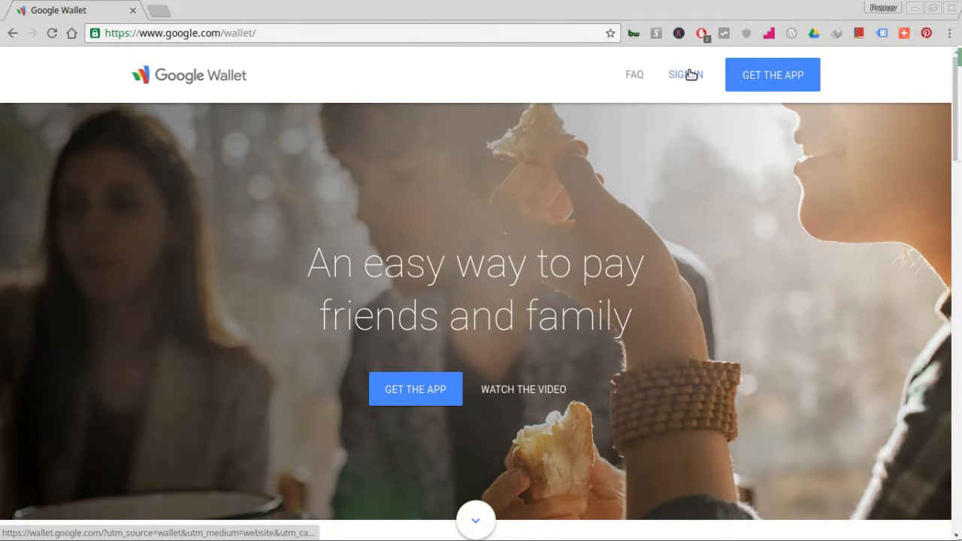
pyautogui.click(685, 75)
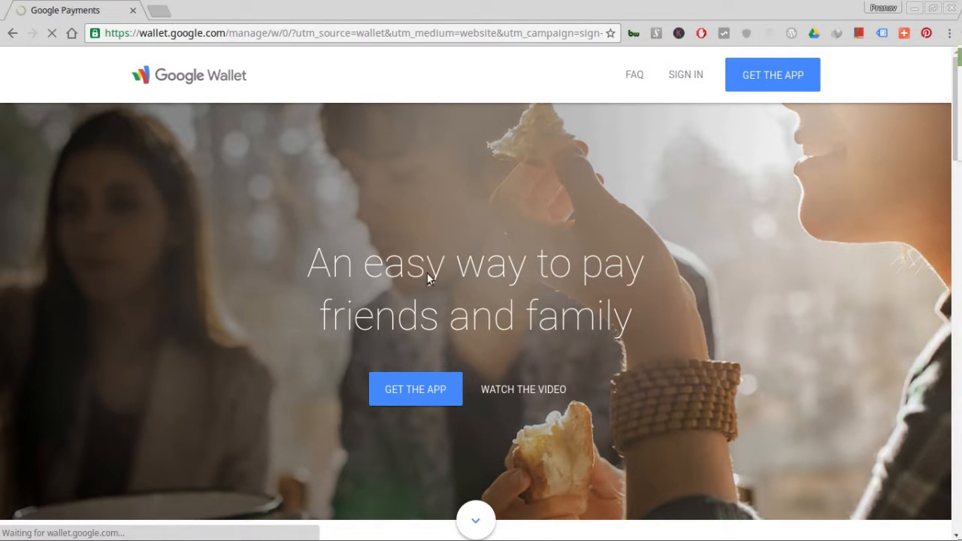
pyautogui.click(685, 74)
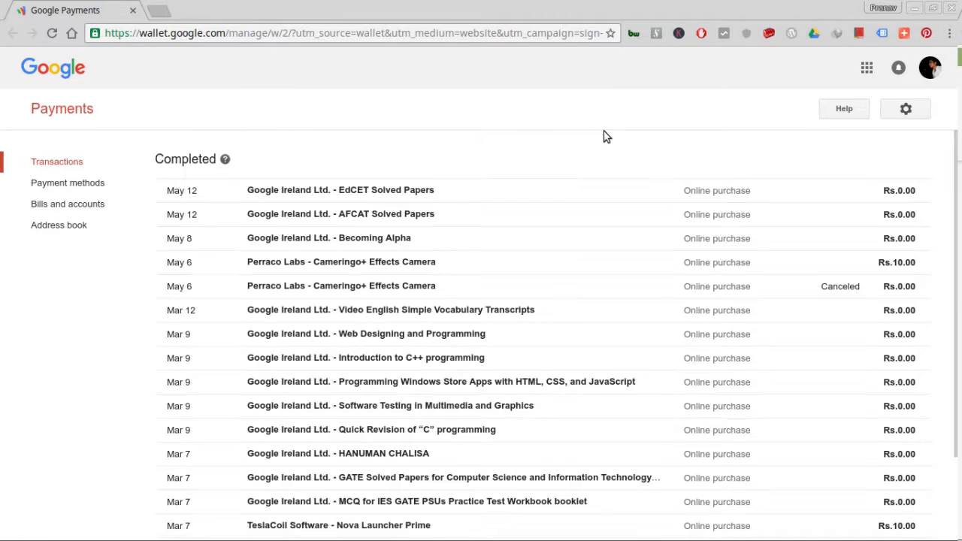
# Step: Check Payment methods and Bills and accounts: only a carrier Subscriber, no bills
pyautogui.scroll(-3)
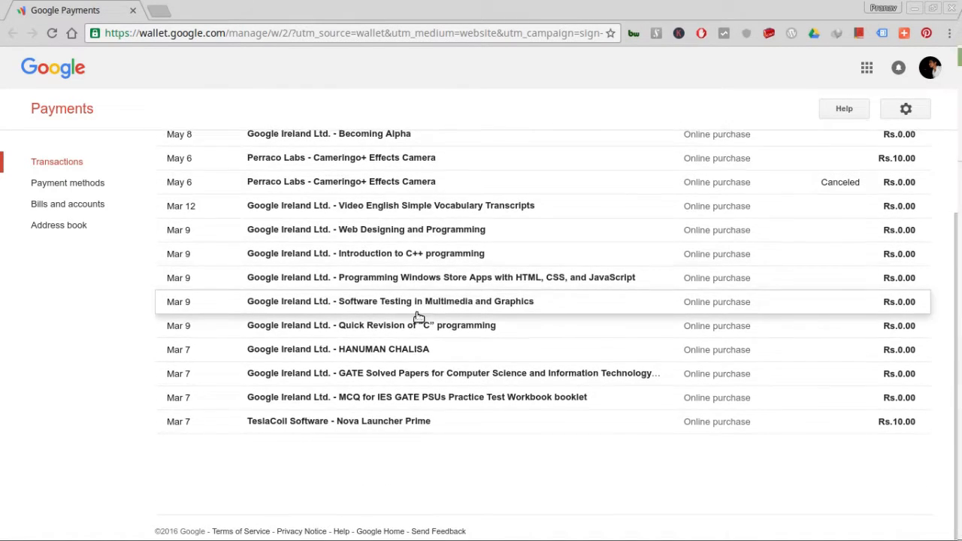
pyautogui.click(68, 183)
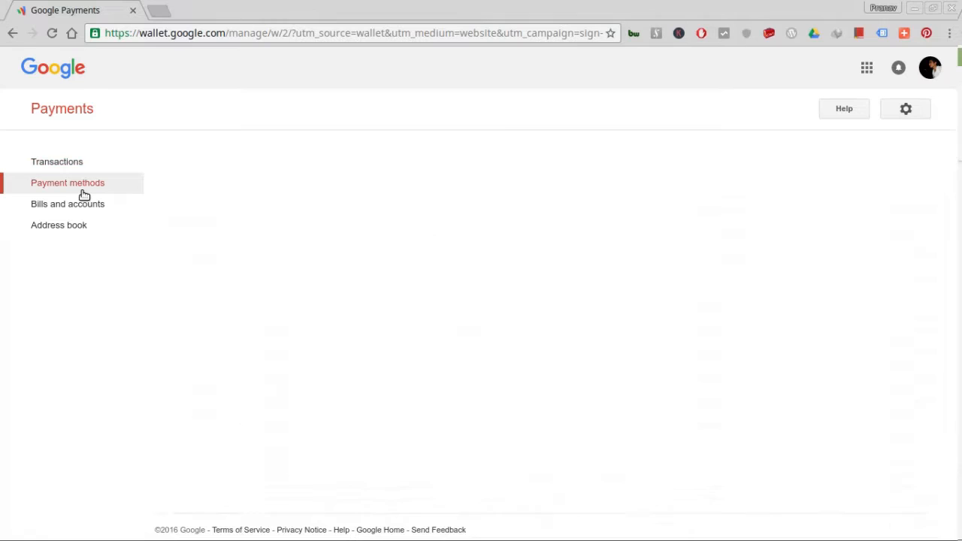
pyautogui.click(67, 183)
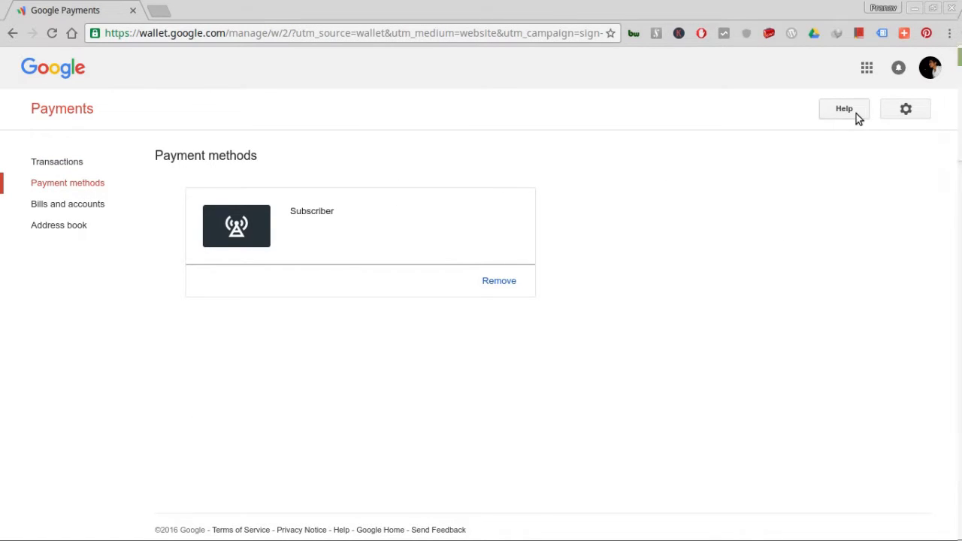
pyautogui.click(905, 109)
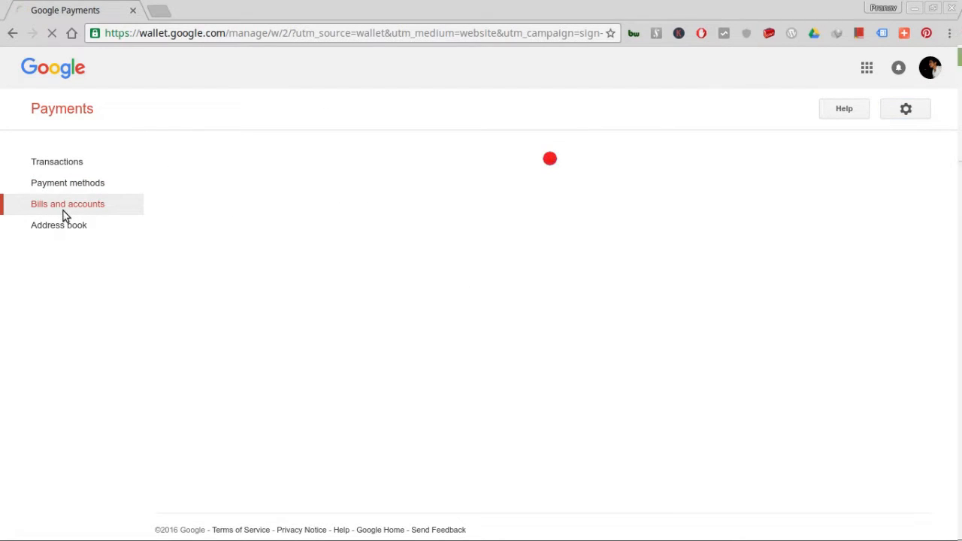
pyautogui.click(68, 204)
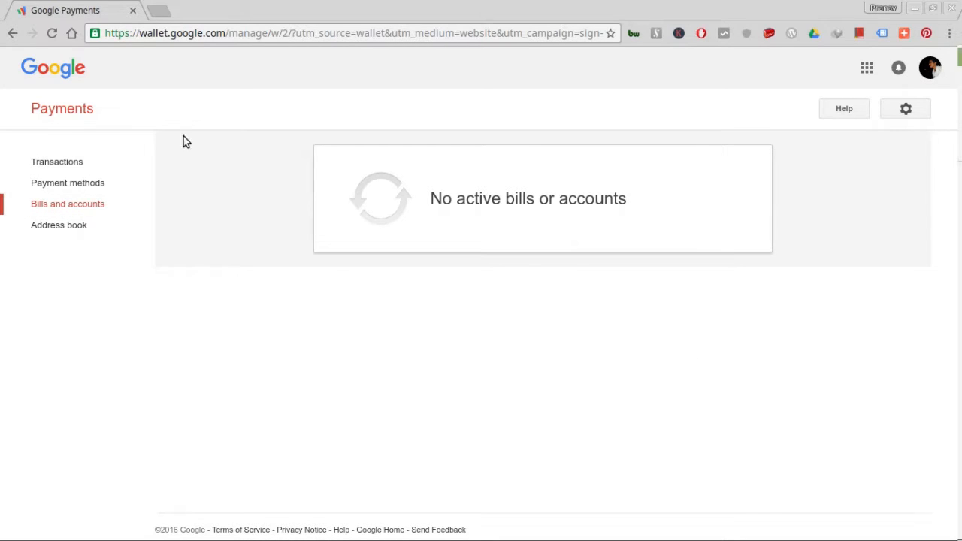
pyautogui.moveTo(155, 14)
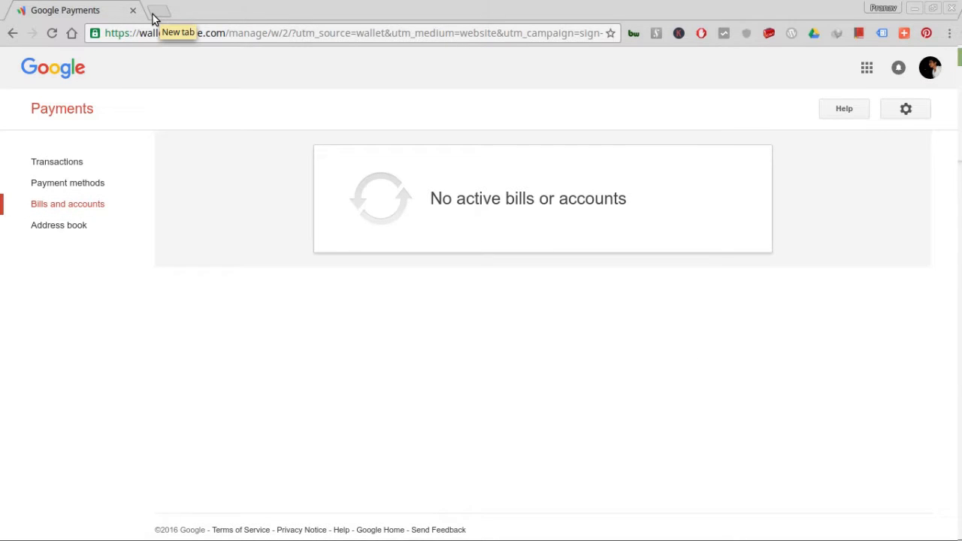
# Step: Open a new tab, recheck the Subscriber payment method, and return to Transactions
pyautogui.click(157, 10)
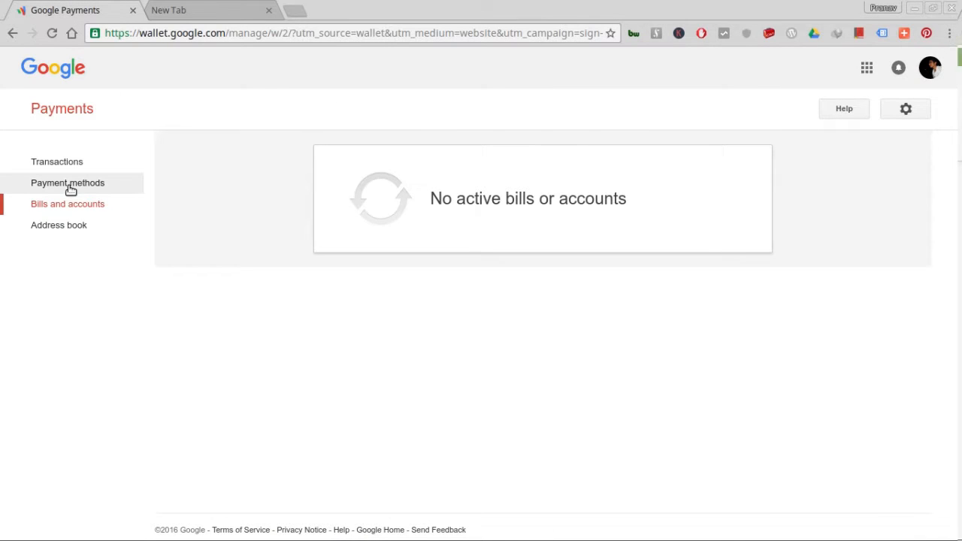
pyautogui.click(67, 183)
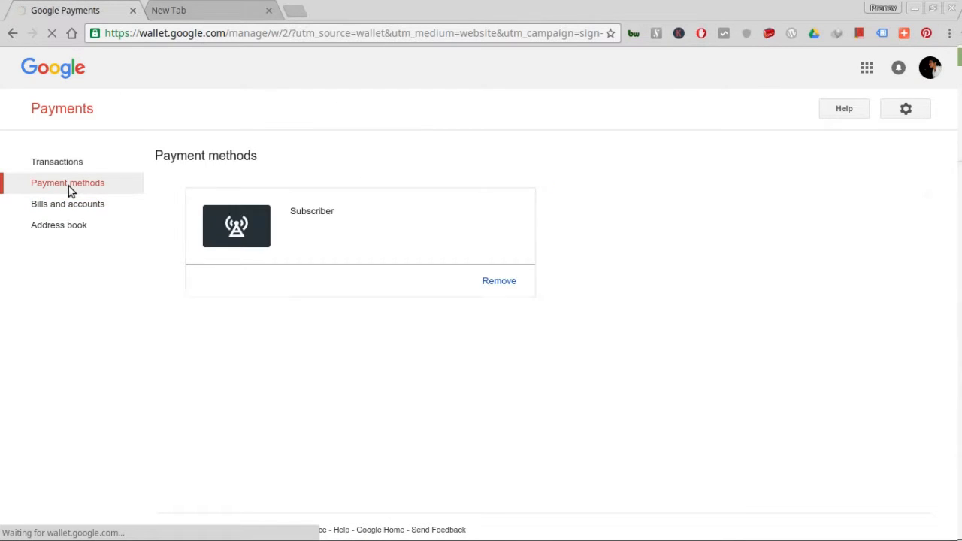
pyautogui.doubleClick(312, 212)
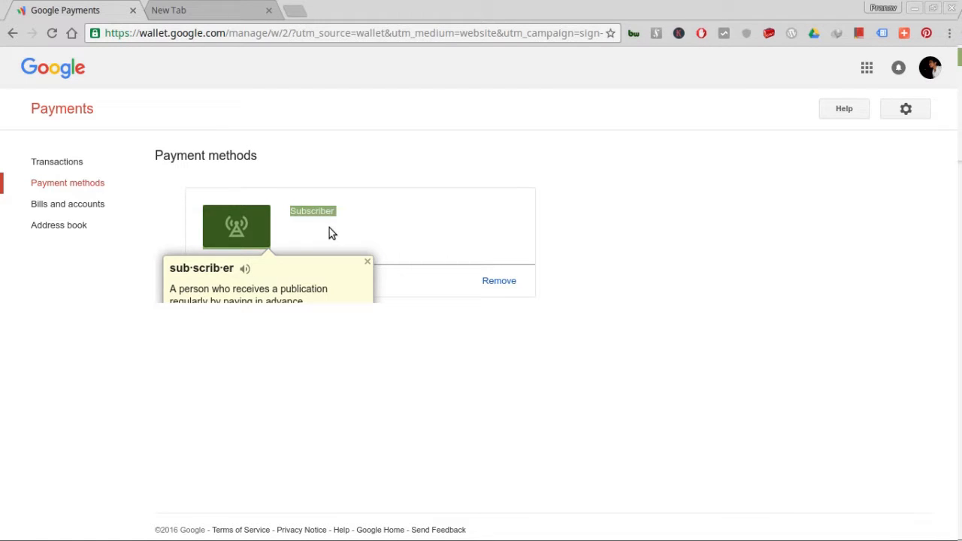
pyautogui.click(56, 162)
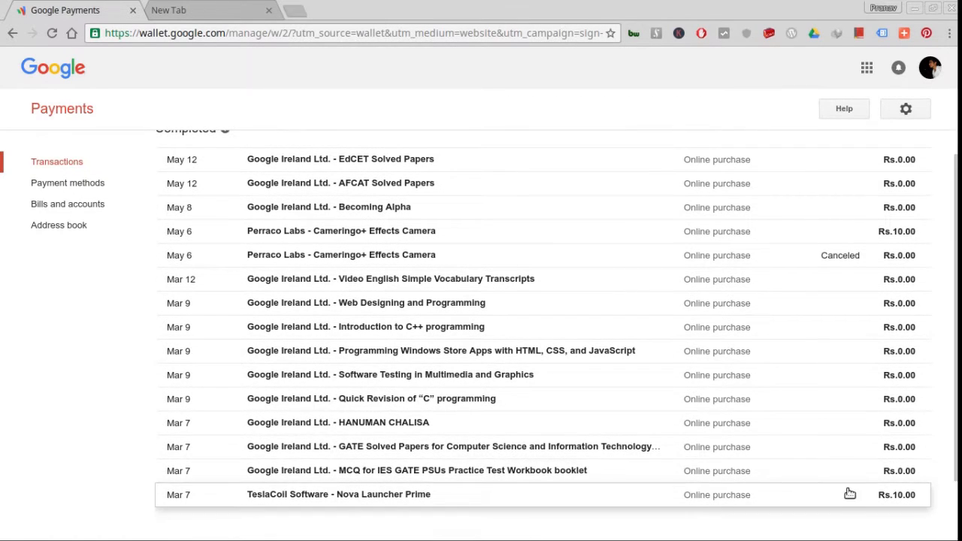
pyautogui.moveTo(419, 423)
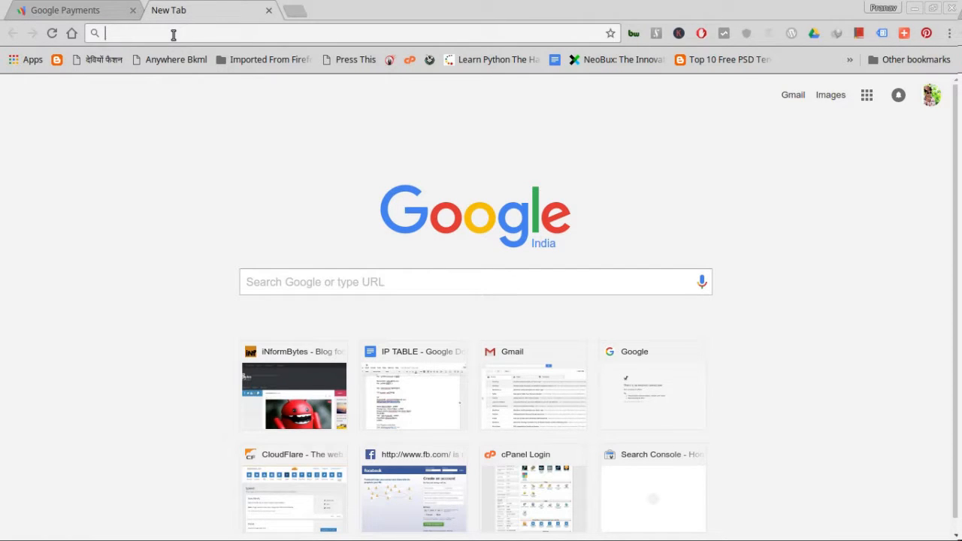
# Step: Search Google for Google gift cards, fixing a typo, and scroll the results
pyautogui.write('Gogole')
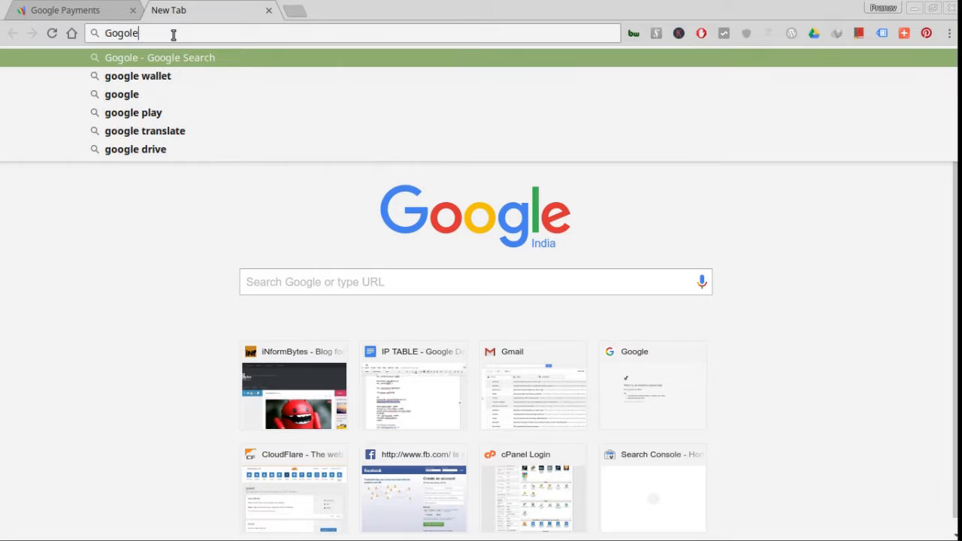
pyautogui.press('BackSpace')
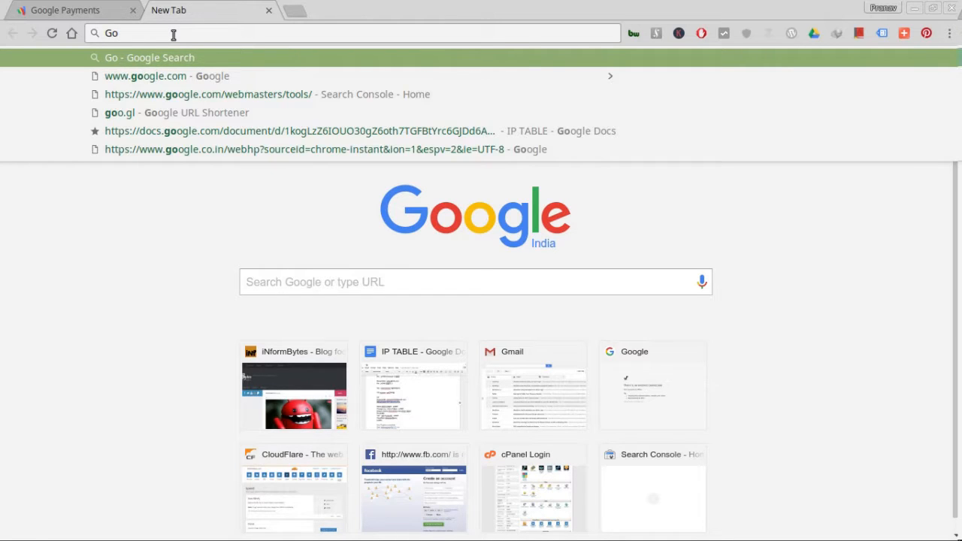
pyautogui.write('google wallet')
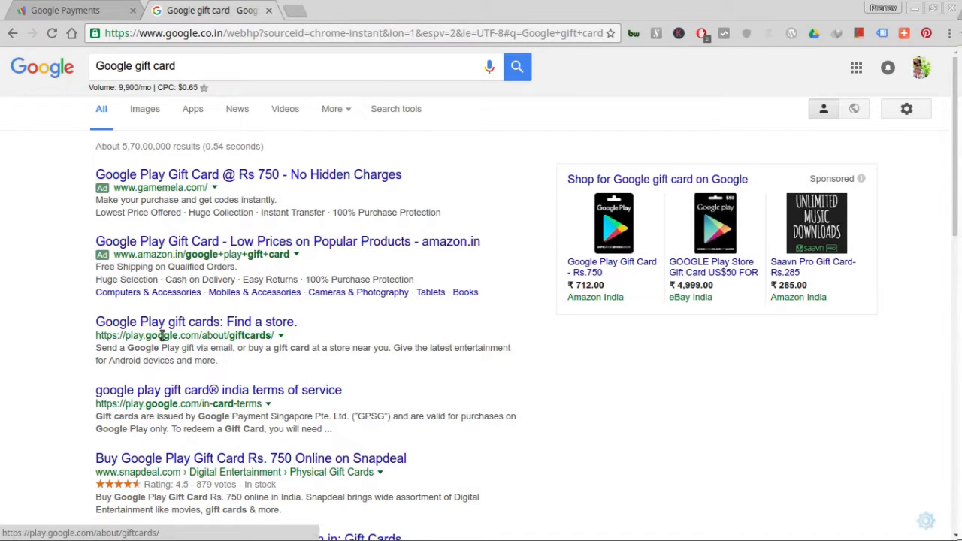
pyautogui.moveTo(164, 328)
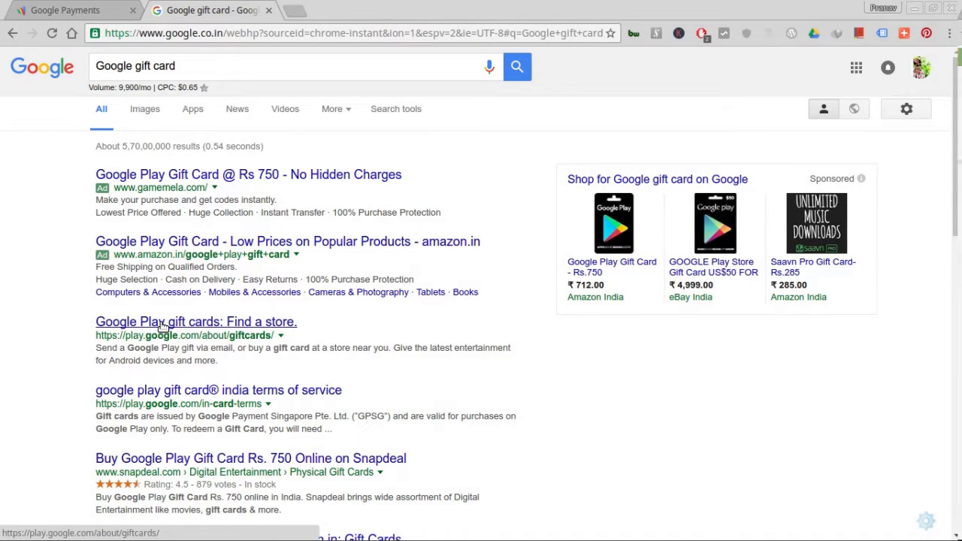
pyautogui.scroll(-3)
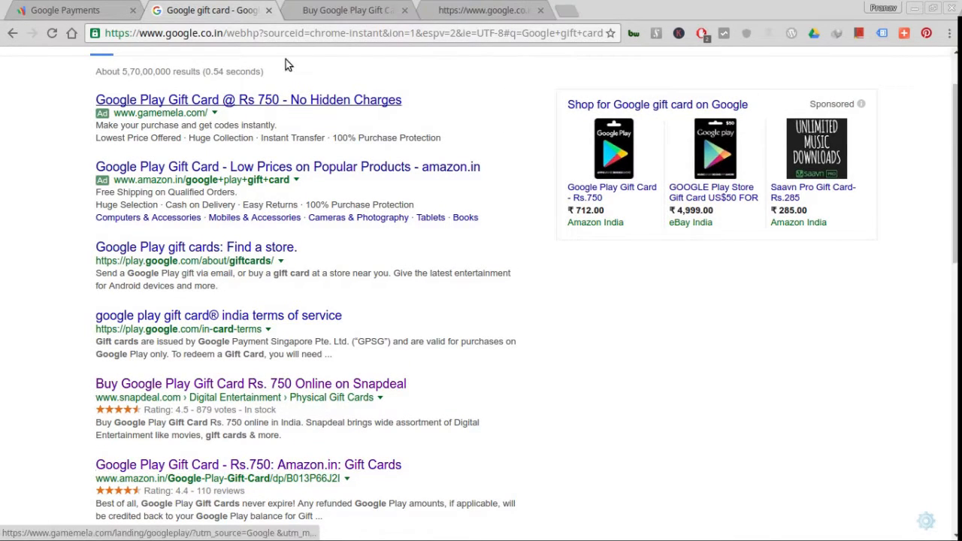
# Step: Review Snapdeal's Rs. 750 Google Play gift card at Rs. 713 and start checkout
pyautogui.click(251, 384)
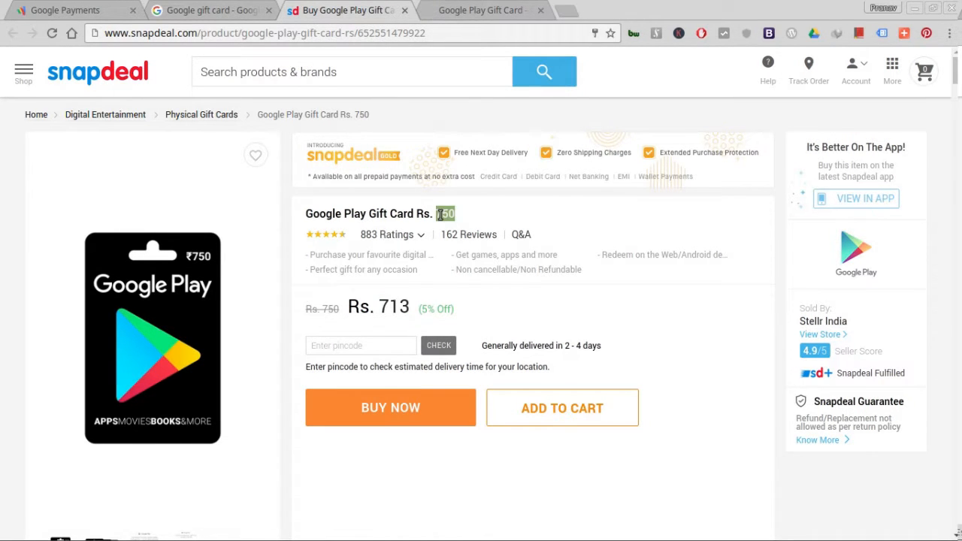
pyautogui.doubleClick(393, 306)
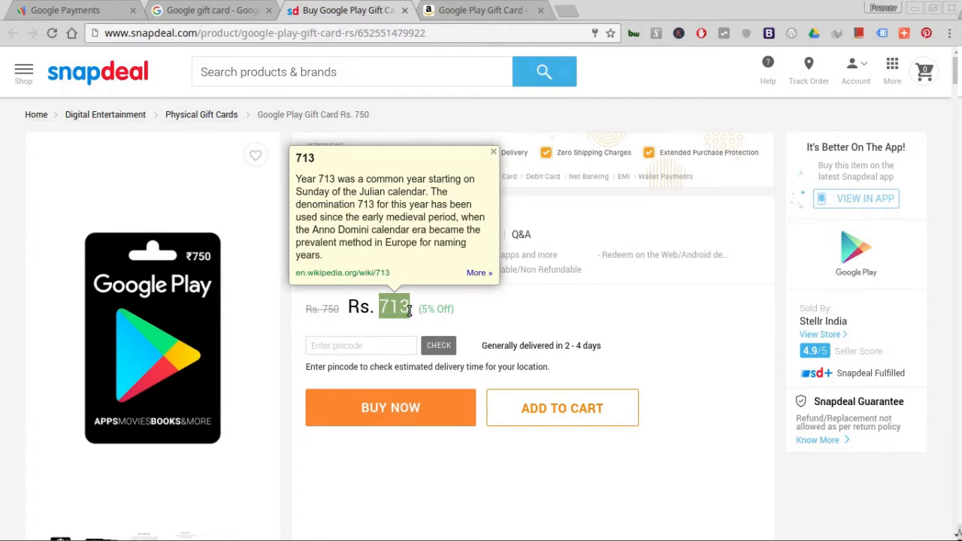
pyautogui.scroll(-3)
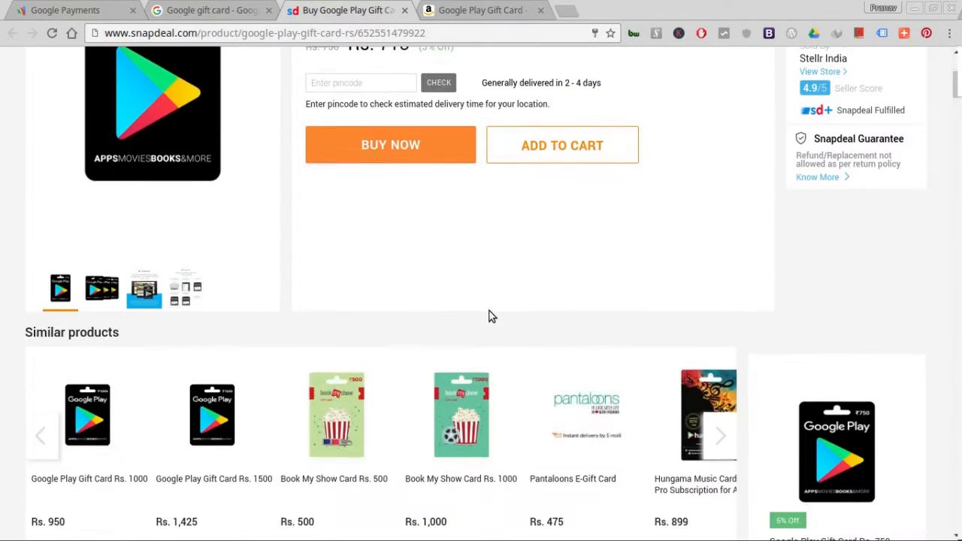
pyautogui.scroll(-3)
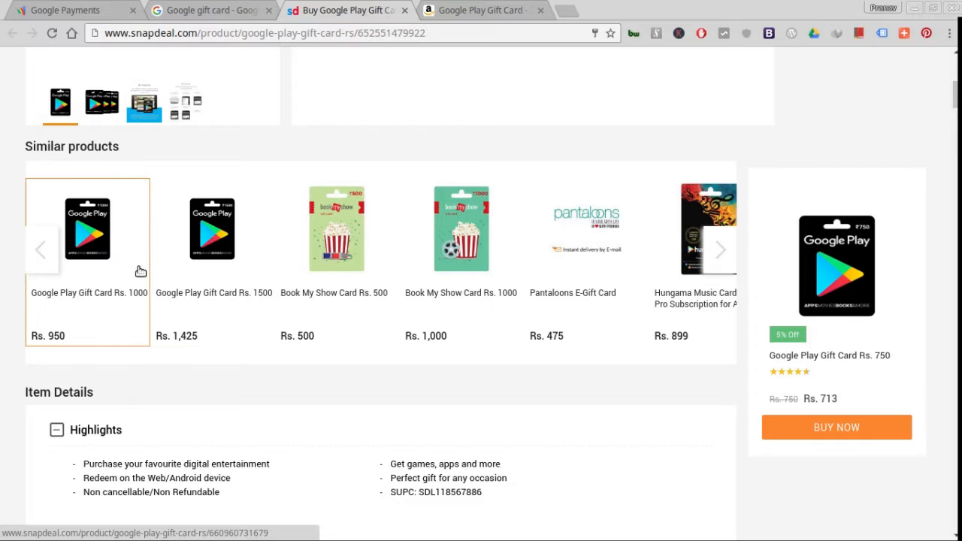
pyautogui.moveTo(217, 285)
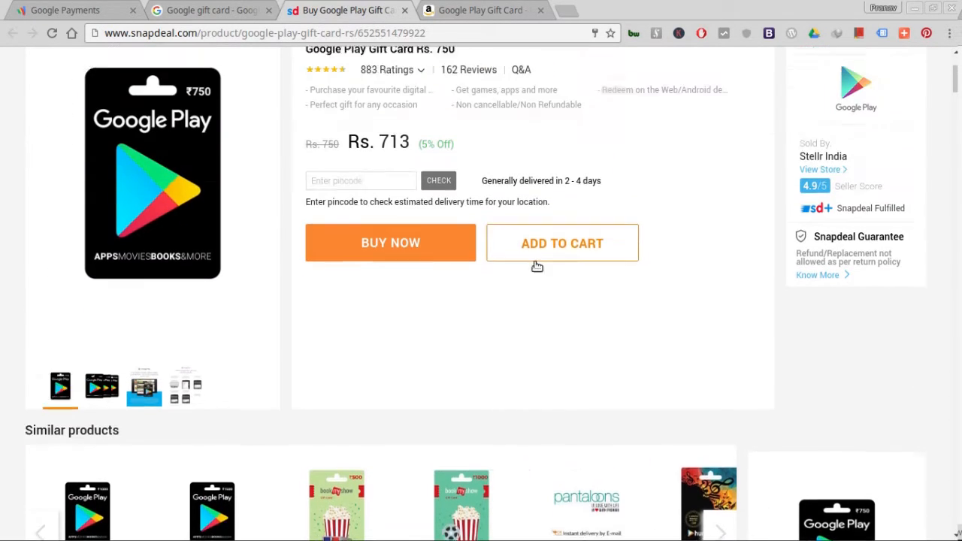
pyautogui.click(390, 258)
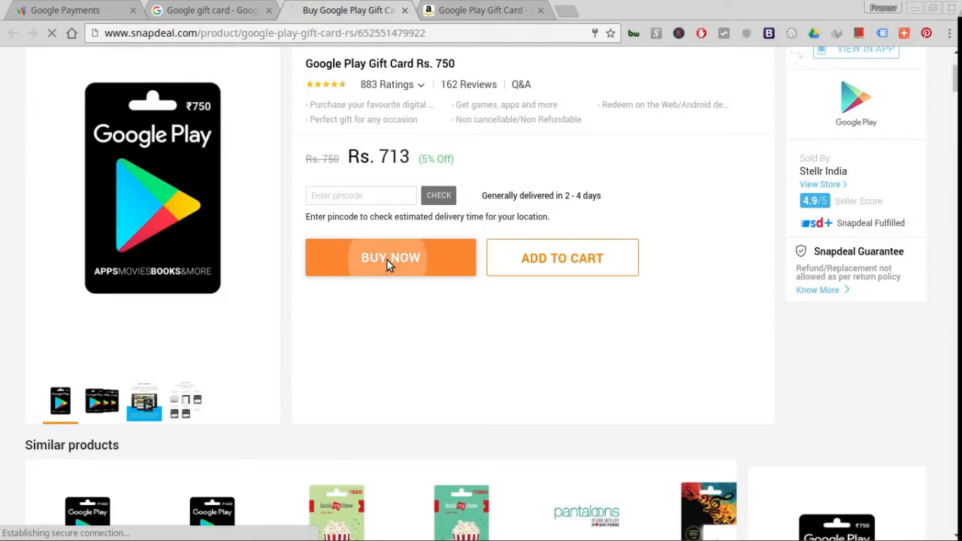
pyautogui.click(390, 257)
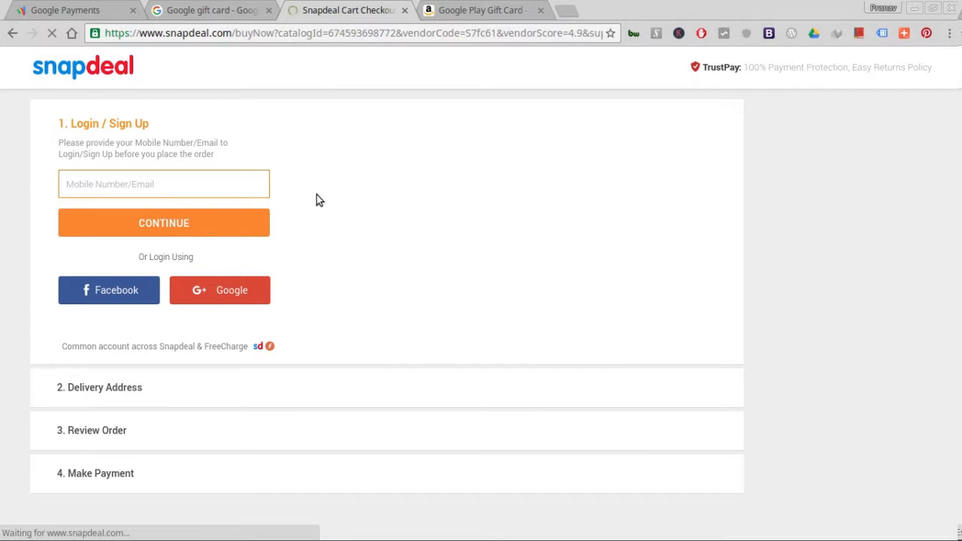
# Step: Review Amazon.in's Google Play Gift Card page at ₹750 plus ₹70 delivery
pyautogui.click(342, 9)
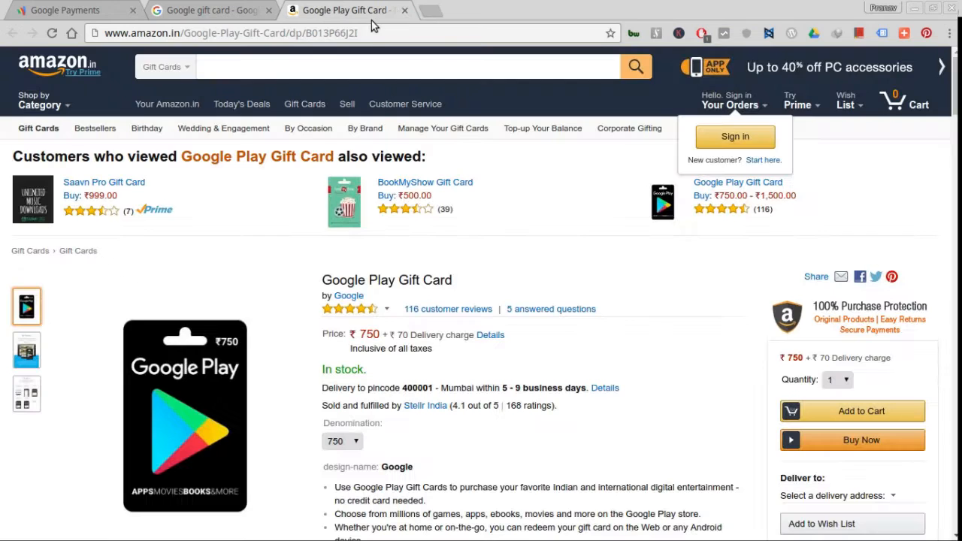
pyautogui.scroll(-3)
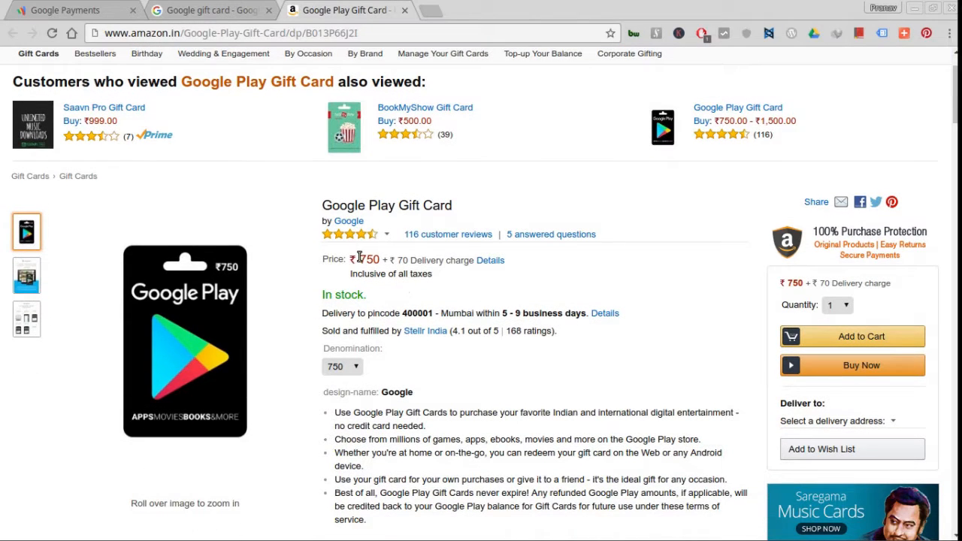
pyautogui.moveTo(359, 260); pyautogui.dragTo(459, 261)
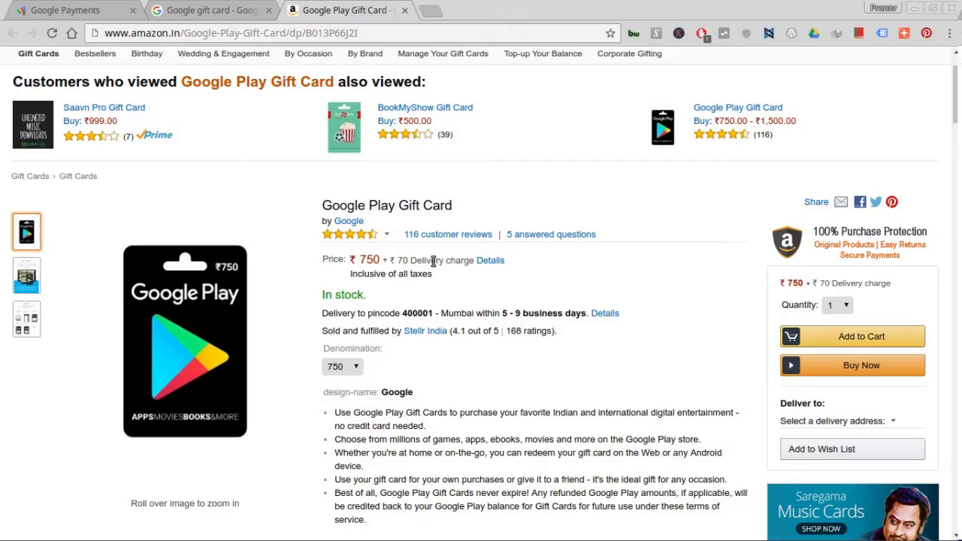
pyautogui.scroll(-3)
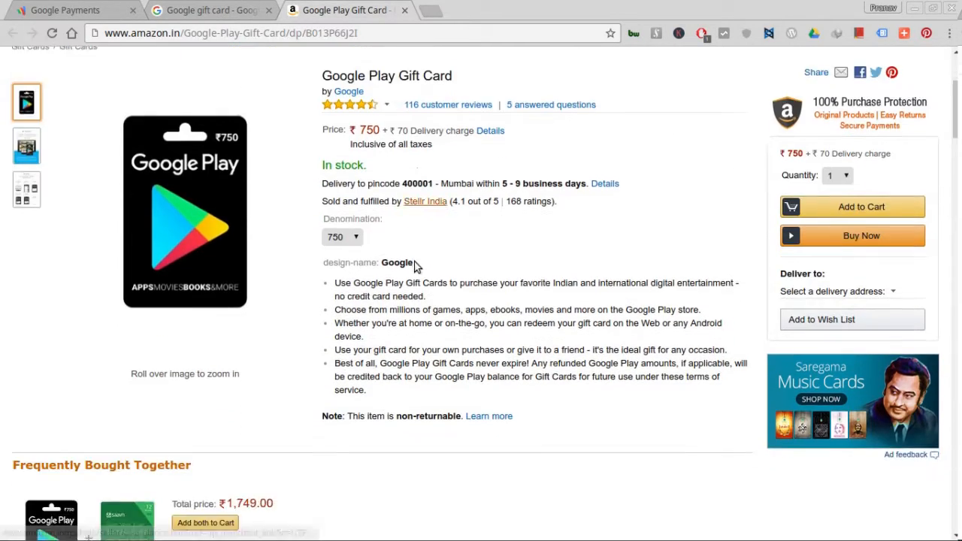
pyautogui.scroll(-3)
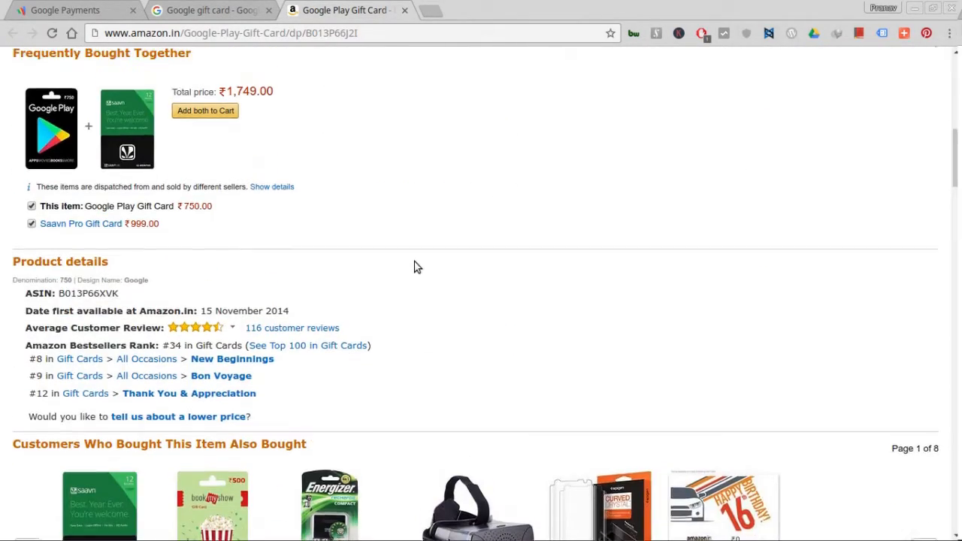
pyautogui.scroll(3)
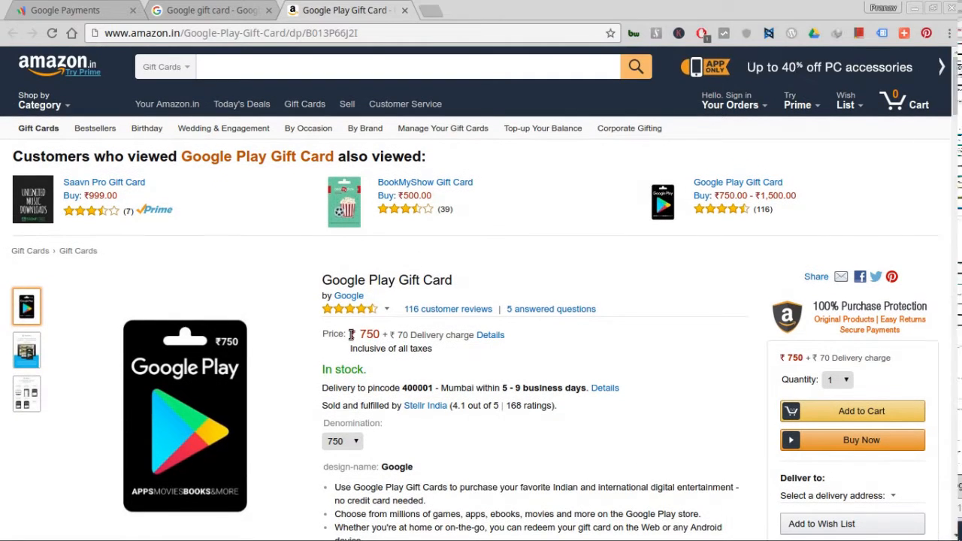
pyautogui.doubleClick(368, 334)
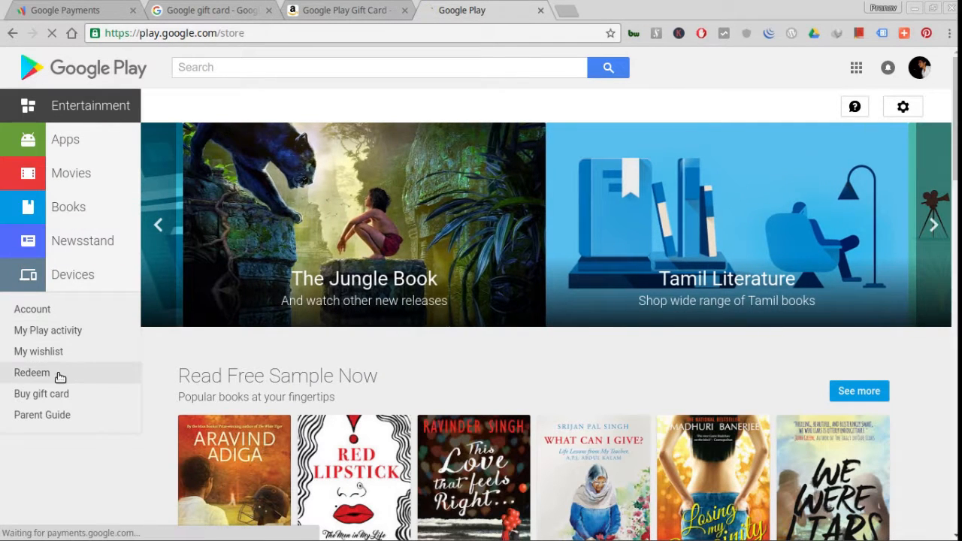
# Step: Submit a placeholder code in Google Play's Redeem dialog, then cancel after the invalid-code error
pyautogui.click(31, 373)
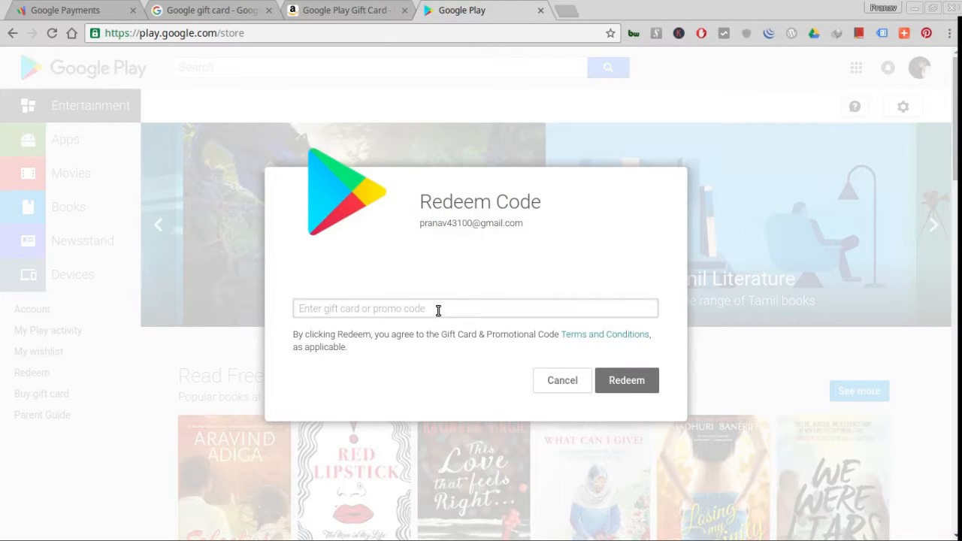
pyautogui.write('Y')
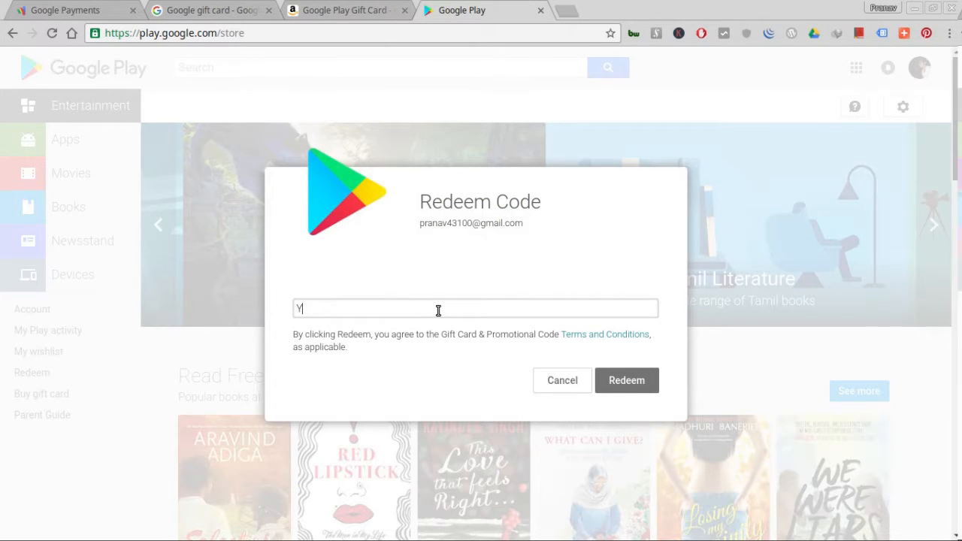
pyautogui.write('ourC')
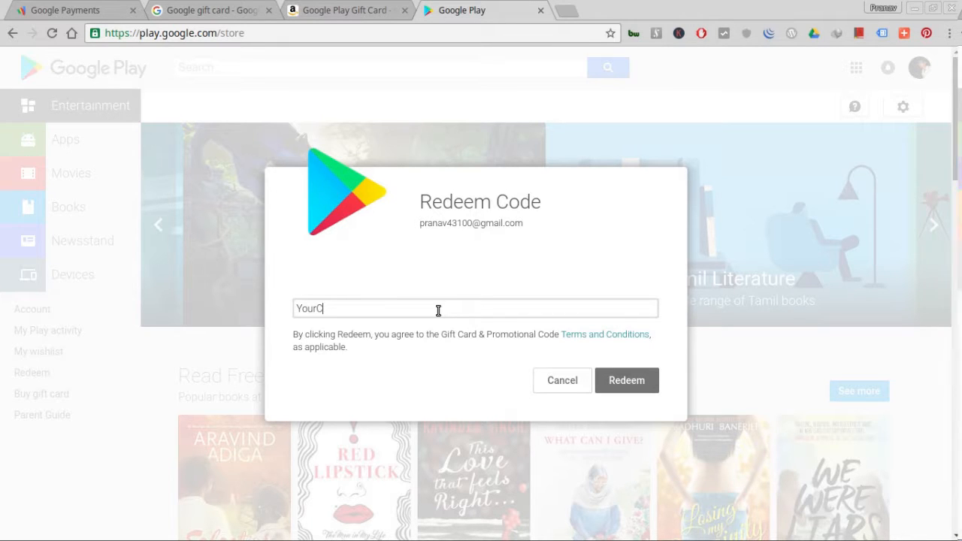
pyautogui.write('ouponn')
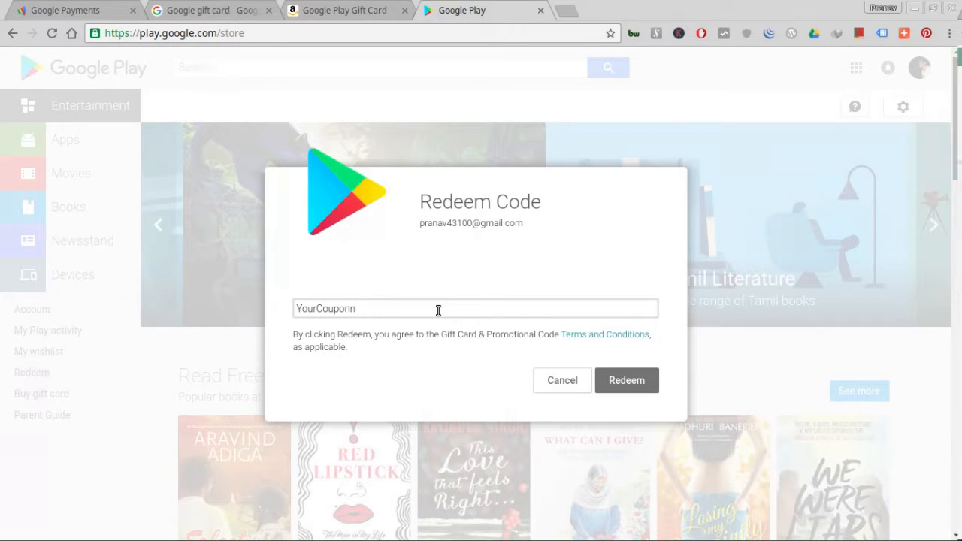
pyautogui.write('code')
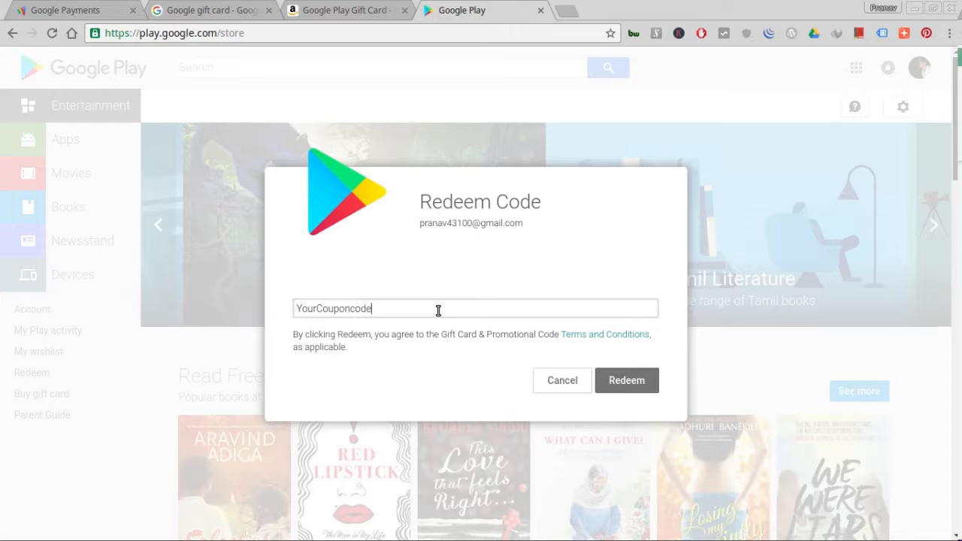
pyautogui.click(476, 308)
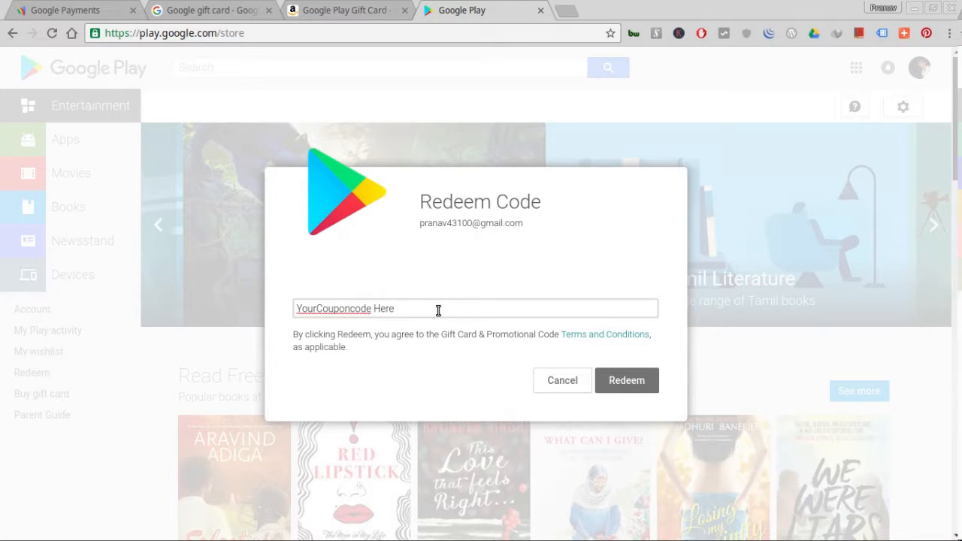
pyautogui.write("Which you'll")
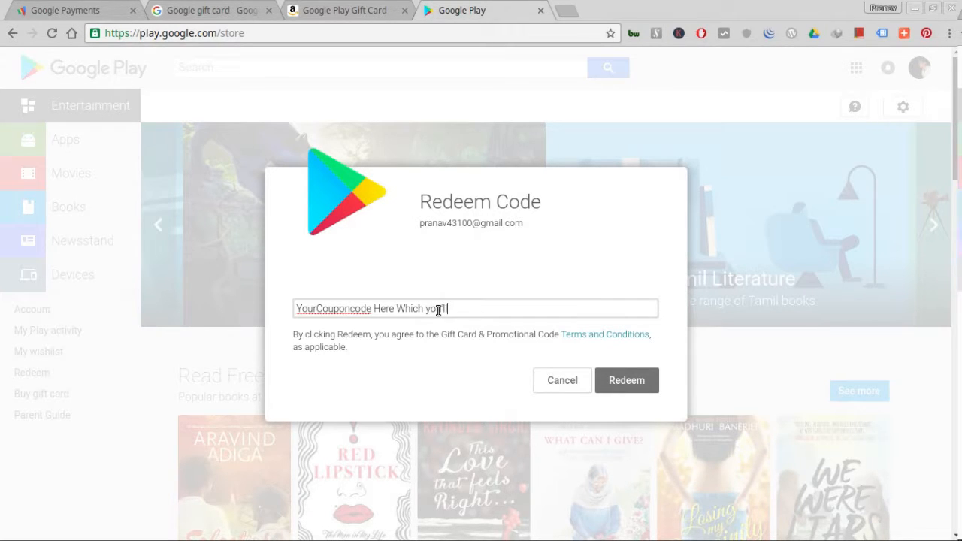
pyautogui.write('receive')
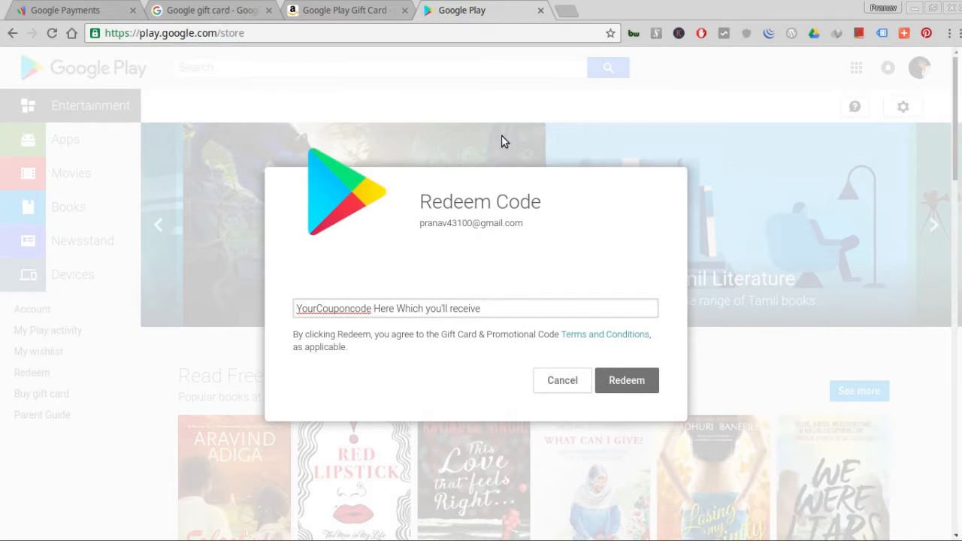
pyautogui.write('in Your mail')
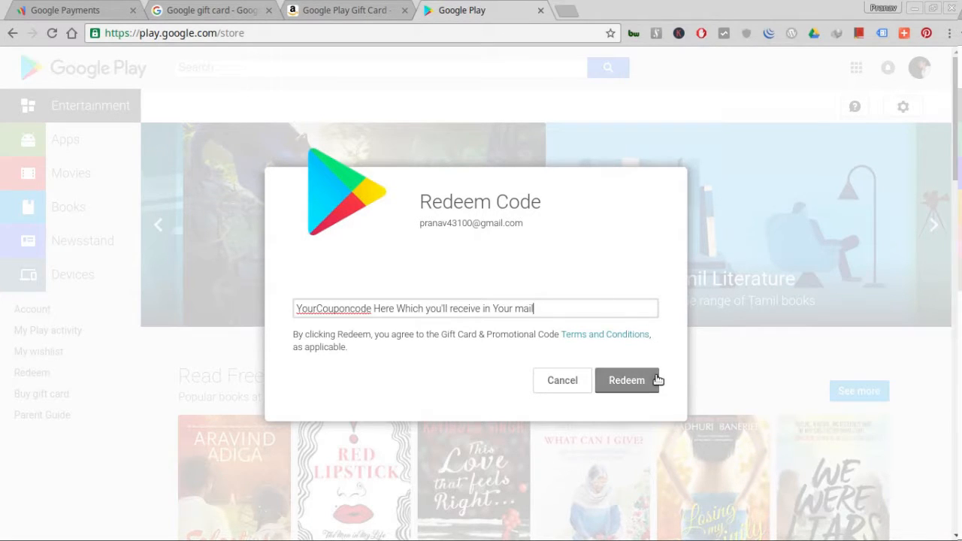
pyautogui.click(627, 380)
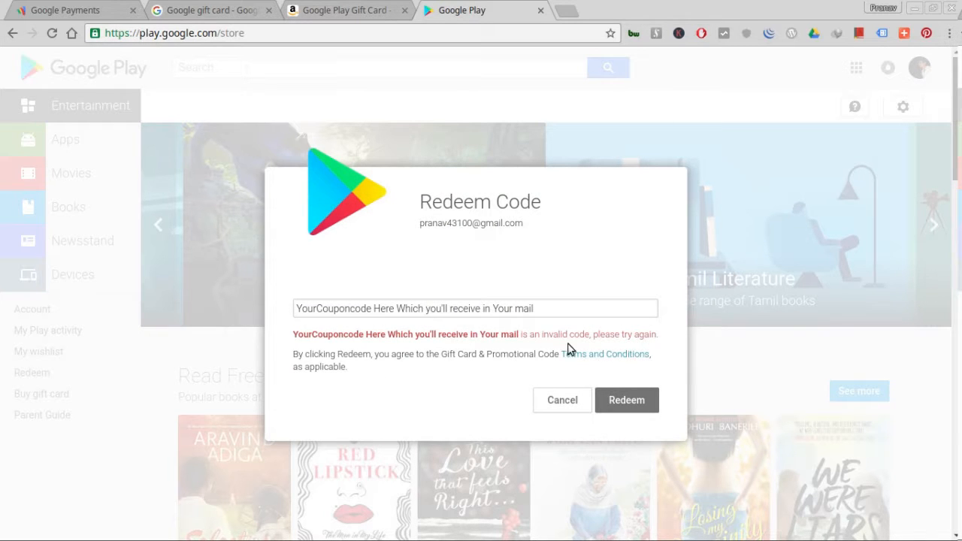
pyautogui.click(562, 400)
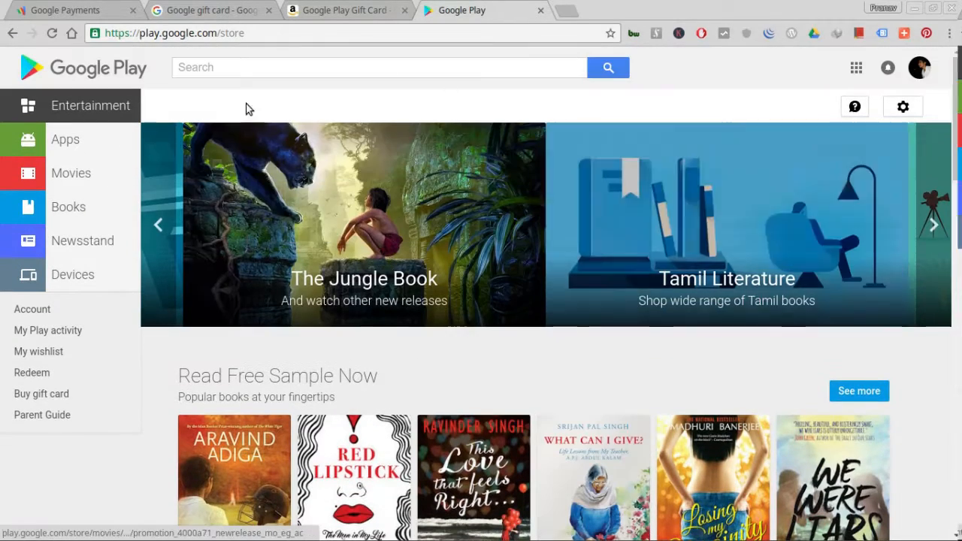
pyautogui.moveTo(32, 309)
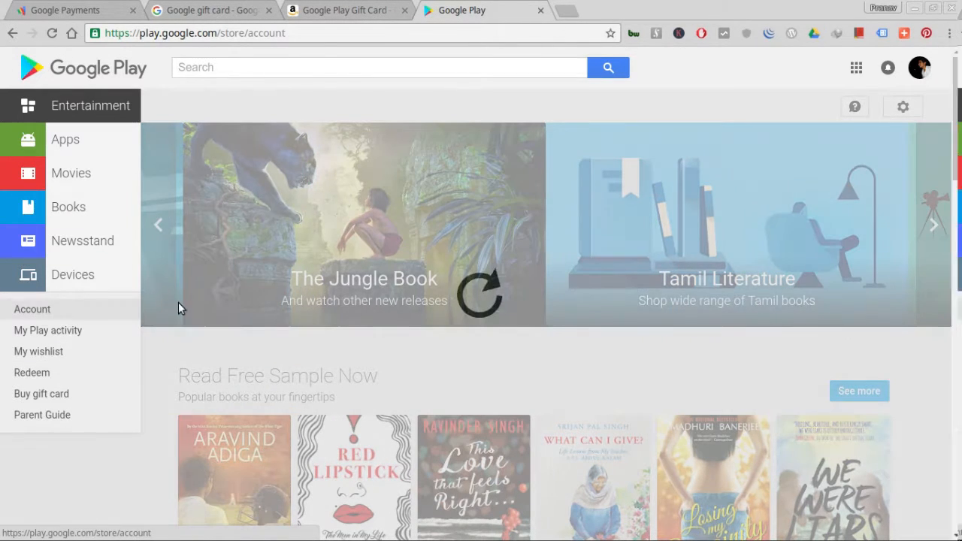
# Step: Scroll through the Google Play account's order history
pyautogui.click(33, 309)
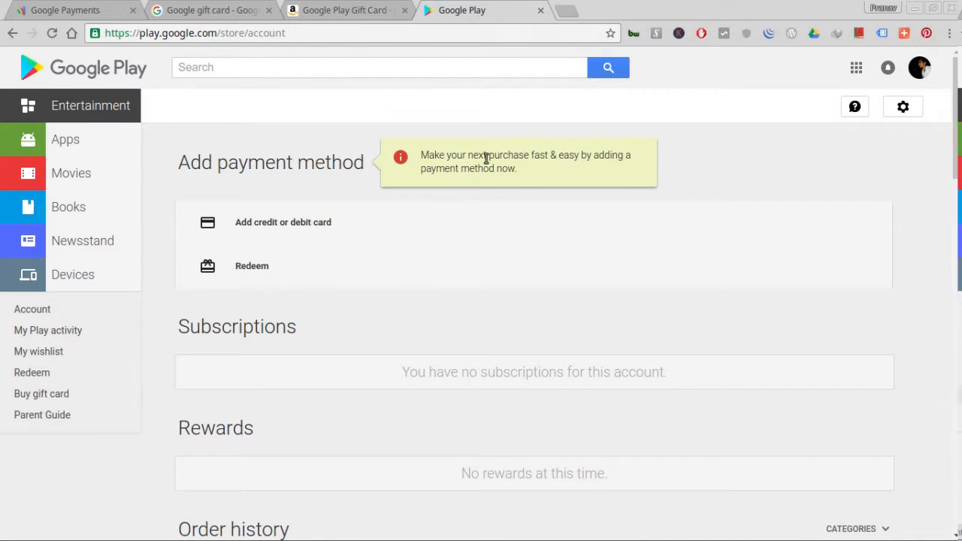
pyautogui.scroll(-3)
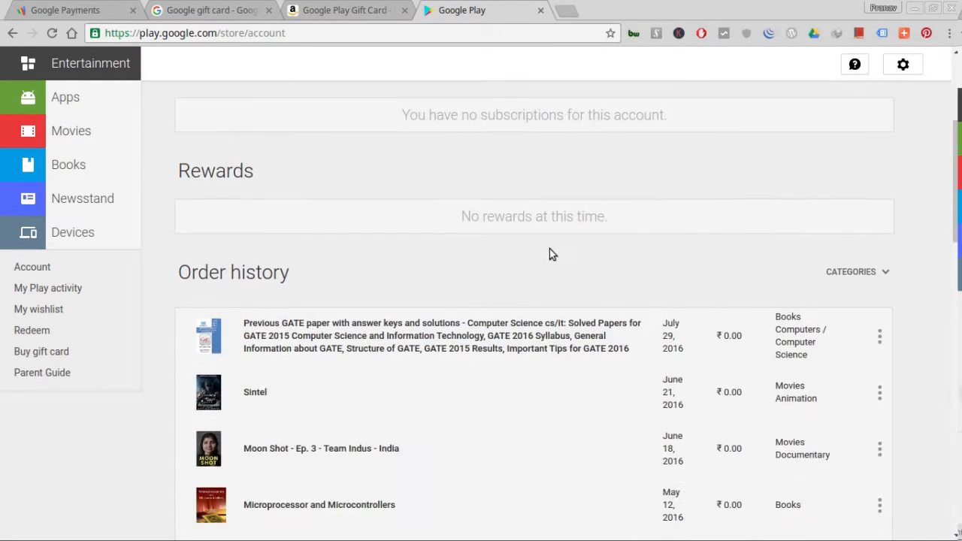
pyautogui.scroll(-3)
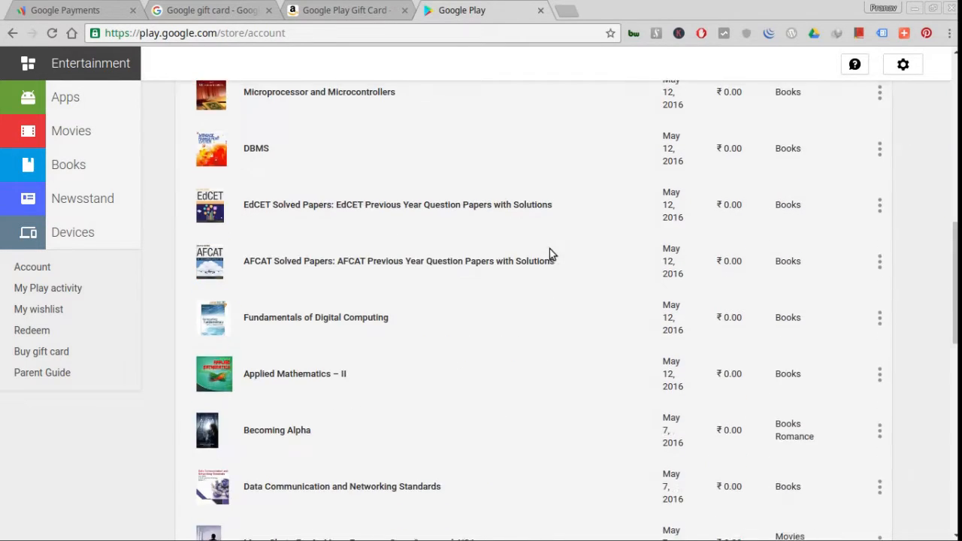
pyautogui.scroll(-3)
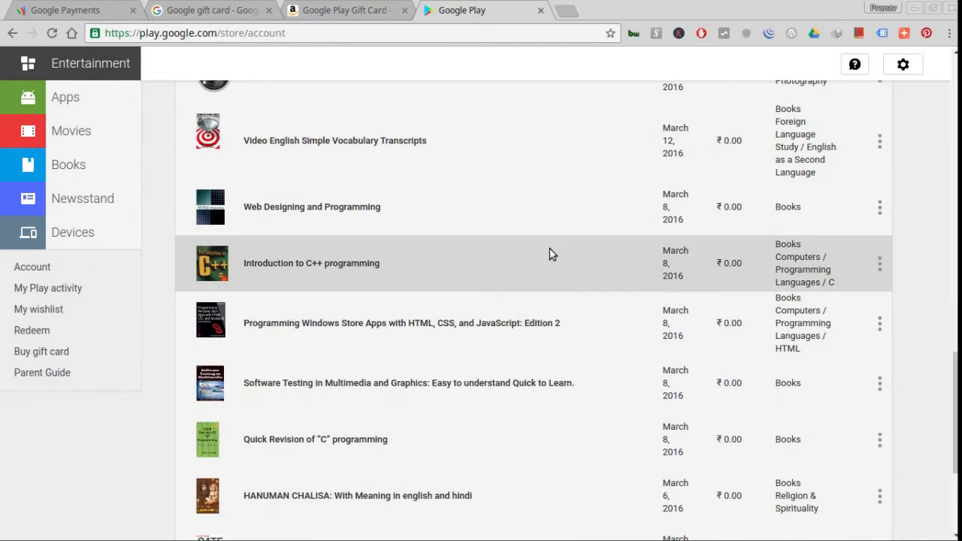
# Step: Browse the Books store recommendations, then return to the Amazon.in gift card tab
pyautogui.click(68, 163)
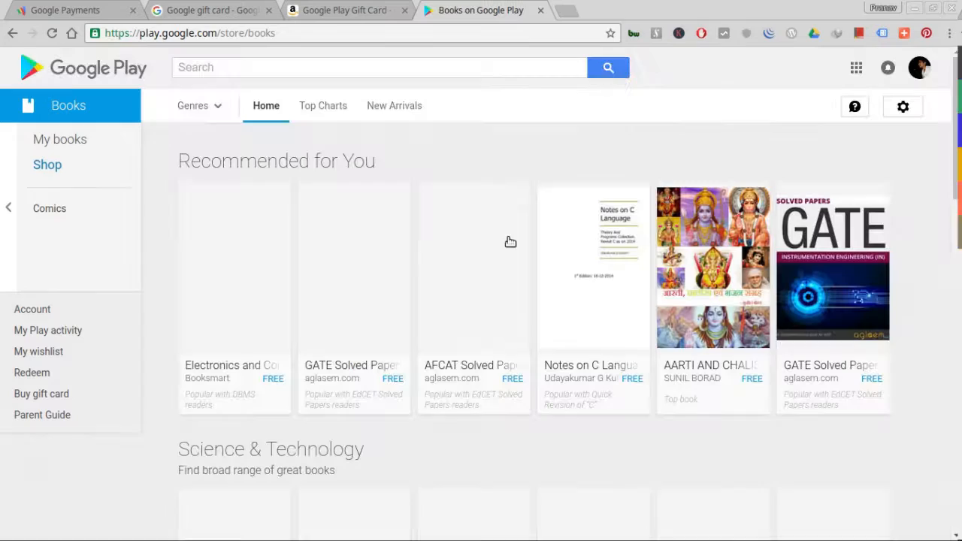
pyautogui.scroll(-3)
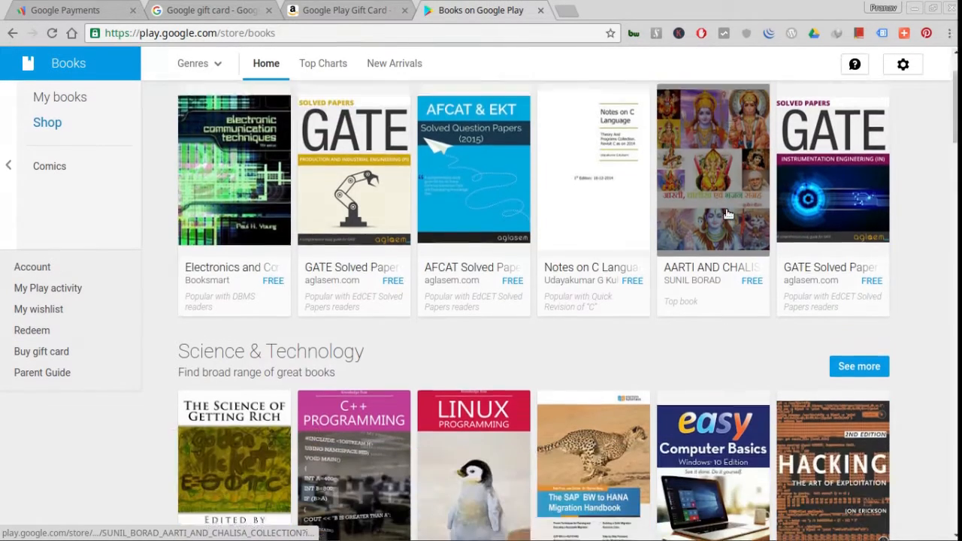
pyautogui.scroll(-3)
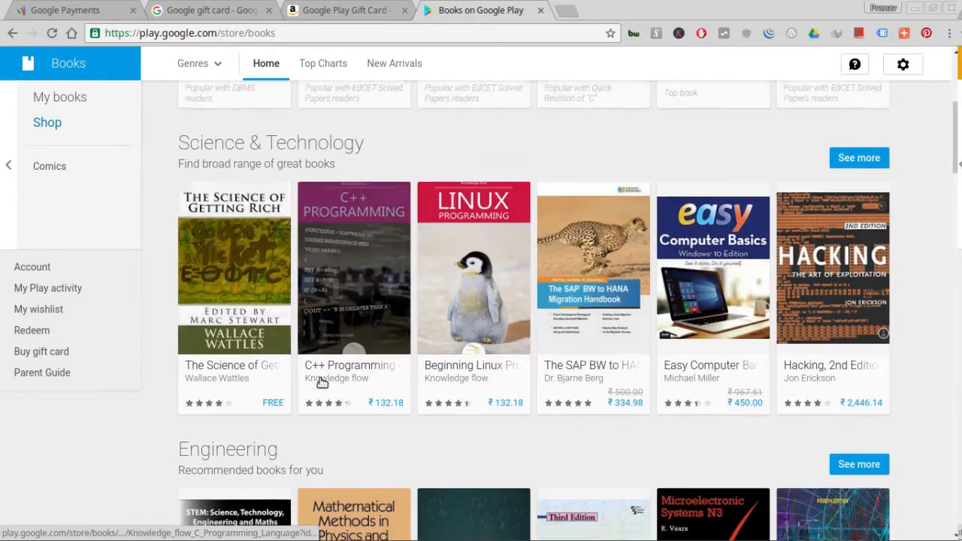
pyautogui.scroll(-3)
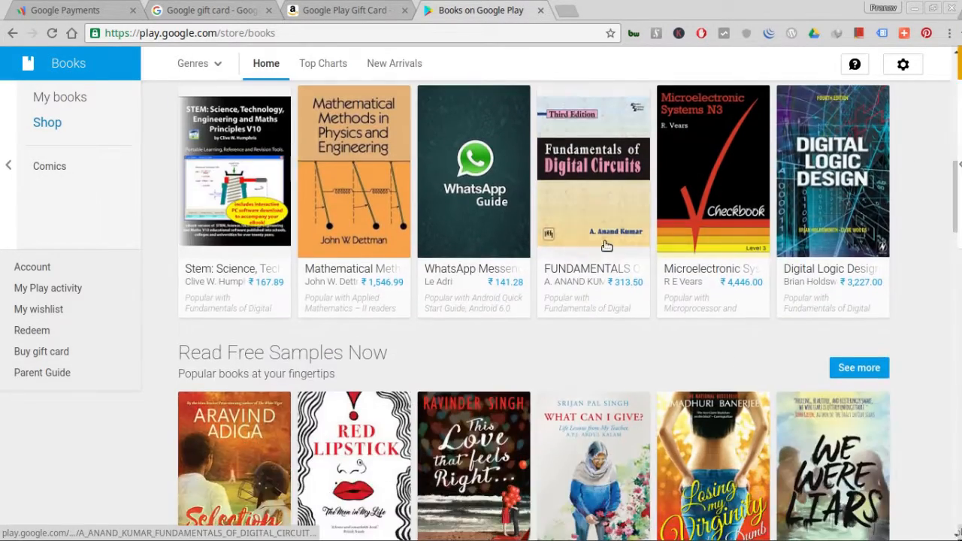
pyautogui.click(343, 10)
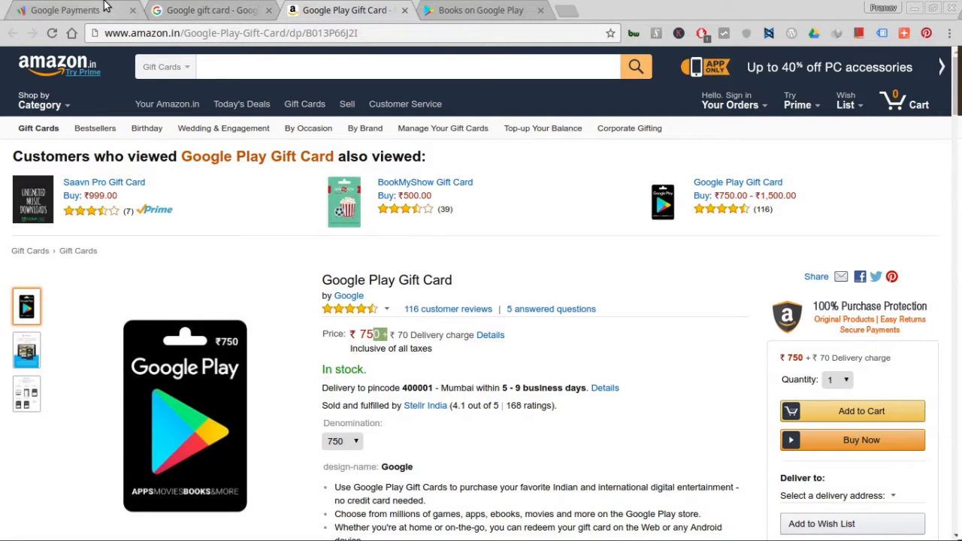
pyautogui.click(64, 10)
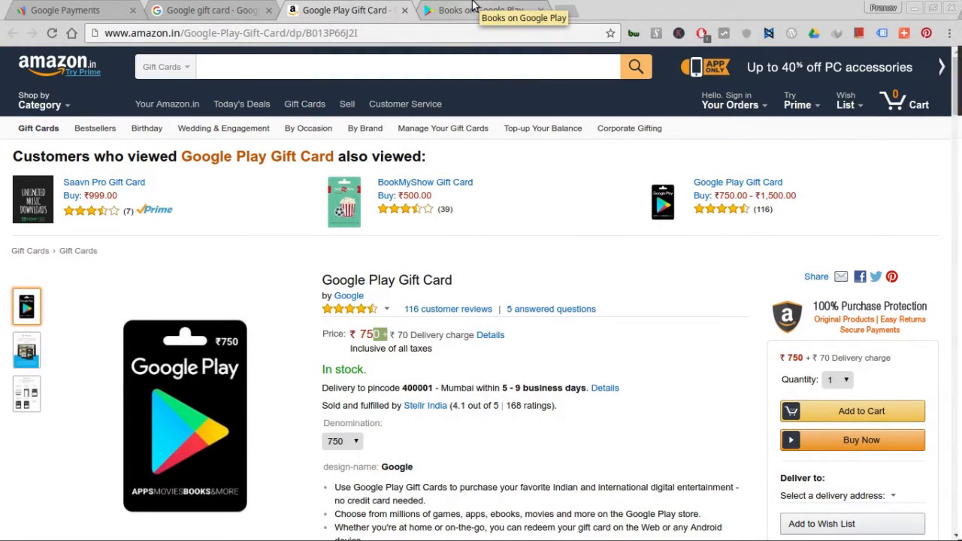
pyautogui.click(474, 10)
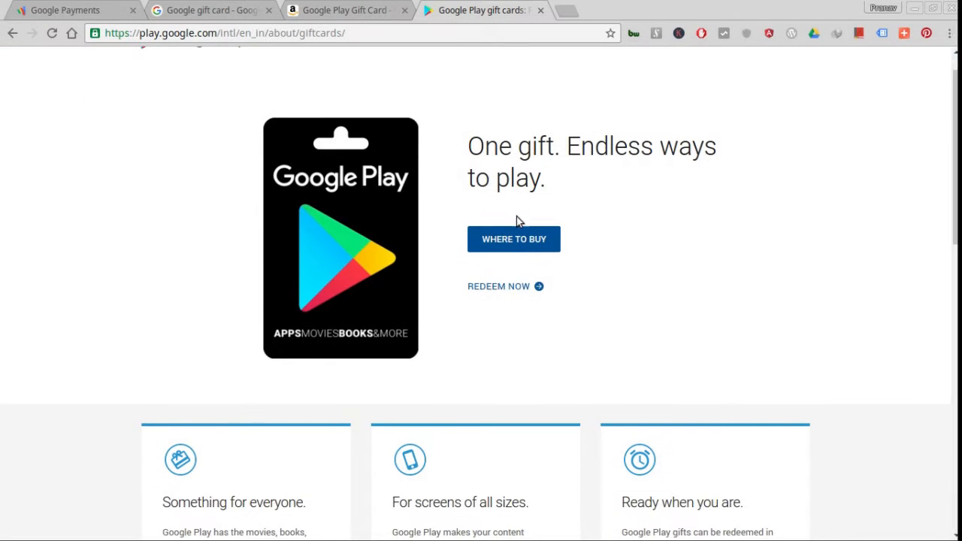
# Step: Jump to the Where to Buy list of gift card retailers and scroll it
pyautogui.click(514, 239)
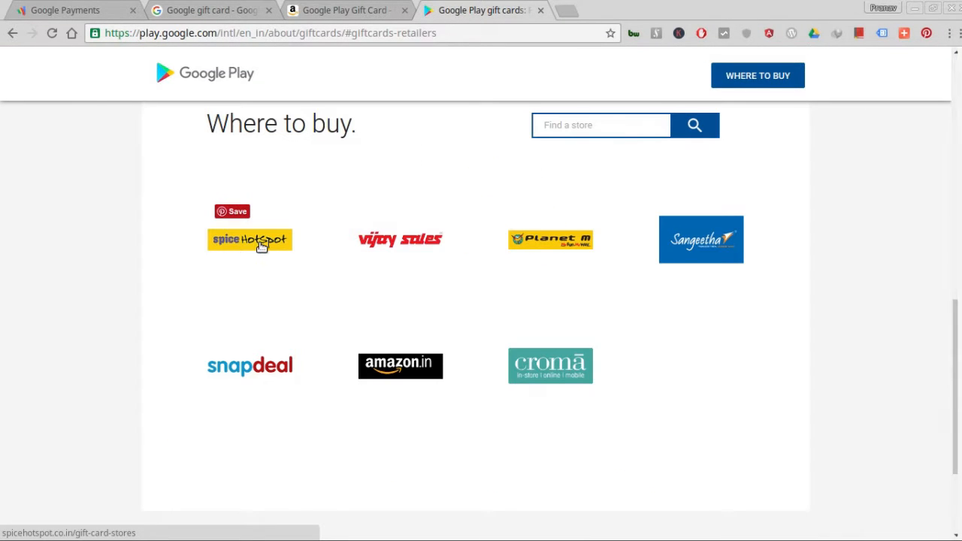
pyautogui.moveTo(575, 247)
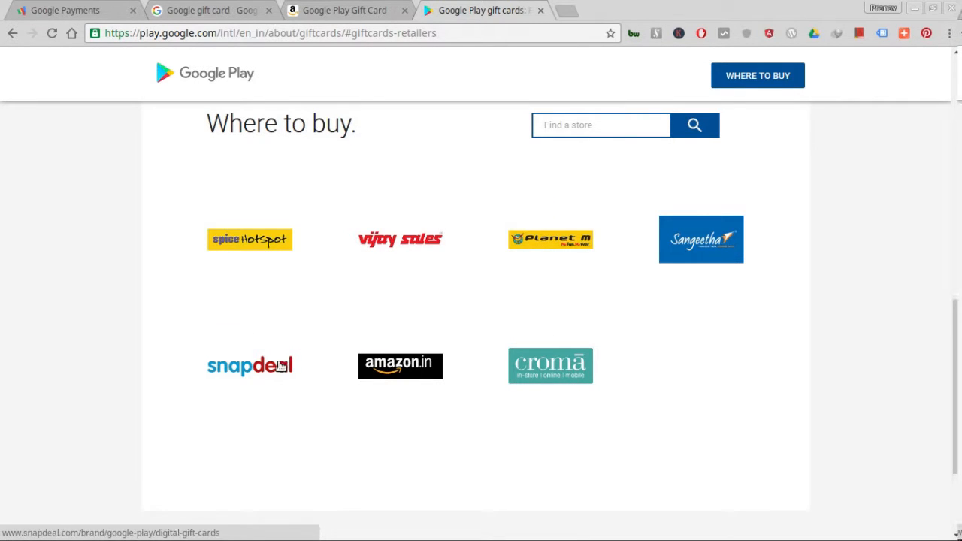
pyautogui.scroll(3)
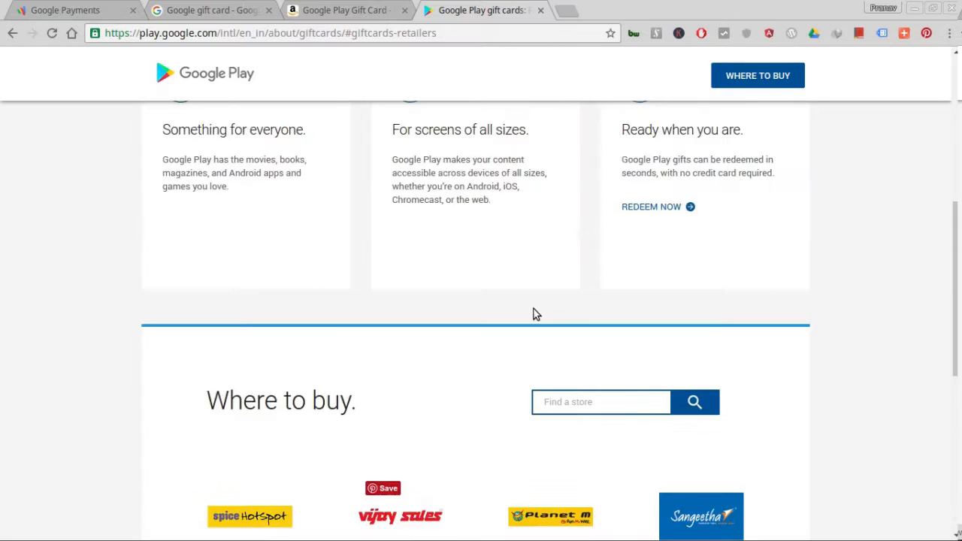
pyautogui.scroll(3)
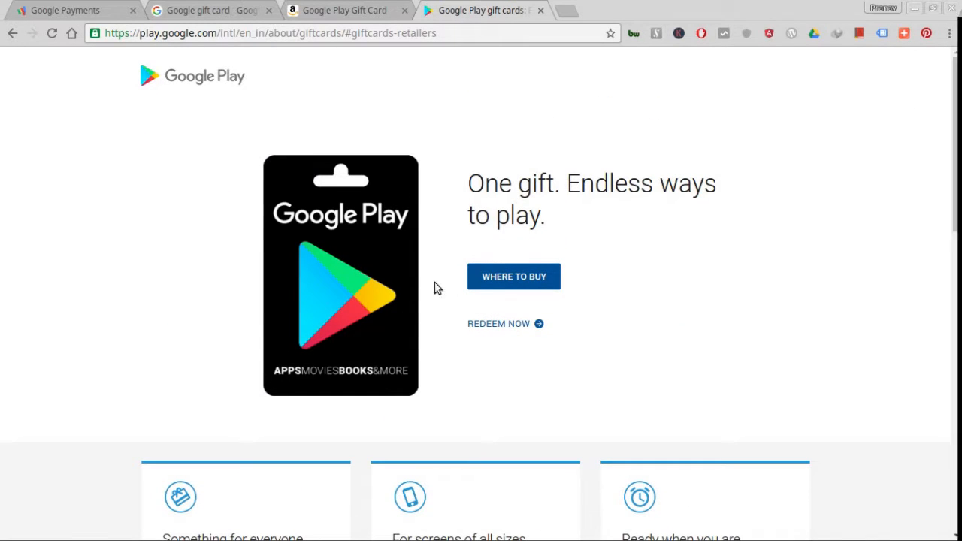
pyautogui.moveTo(498, 323)
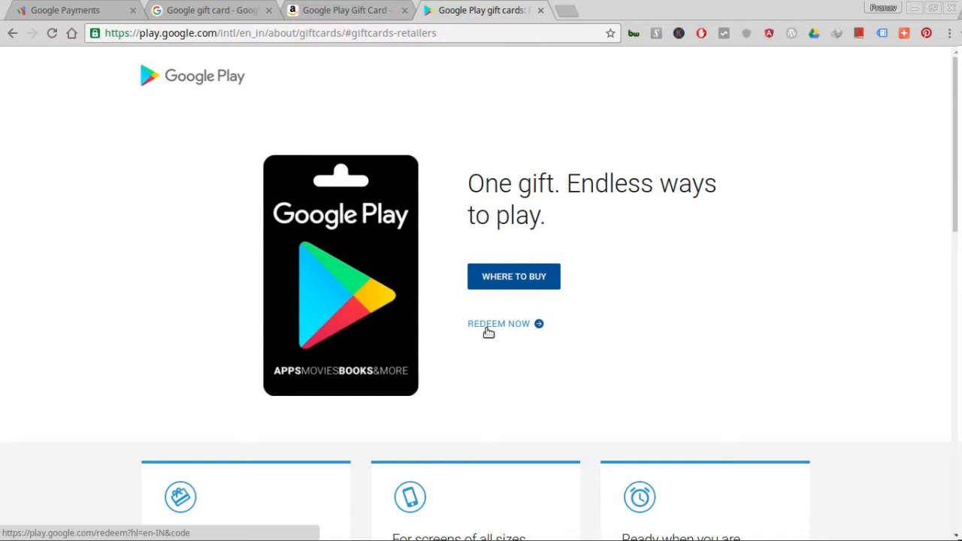
# Step: Open Redeem Now, cancel the Redeem Code dialog, and open a blank tab
pyautogui.click(498, 323)
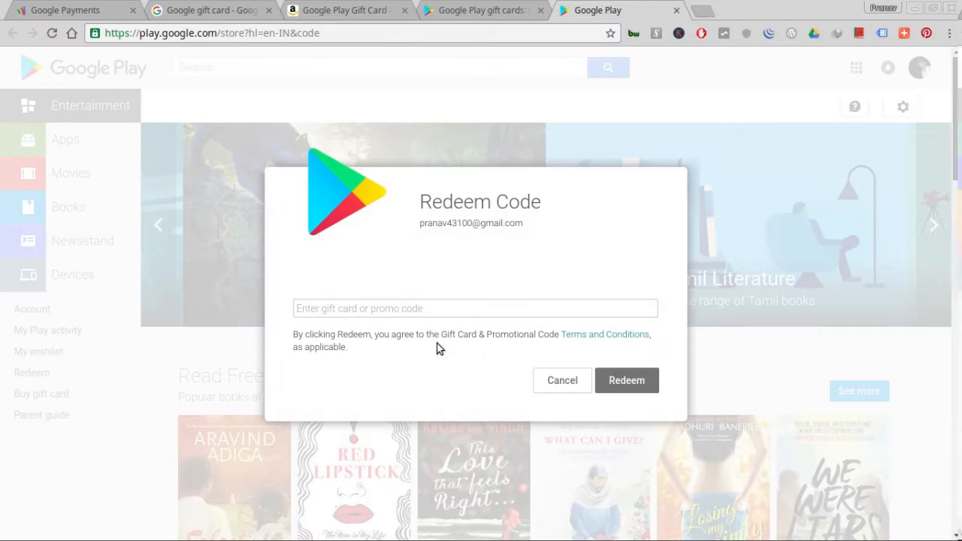
pyautogui.click(561, 380)
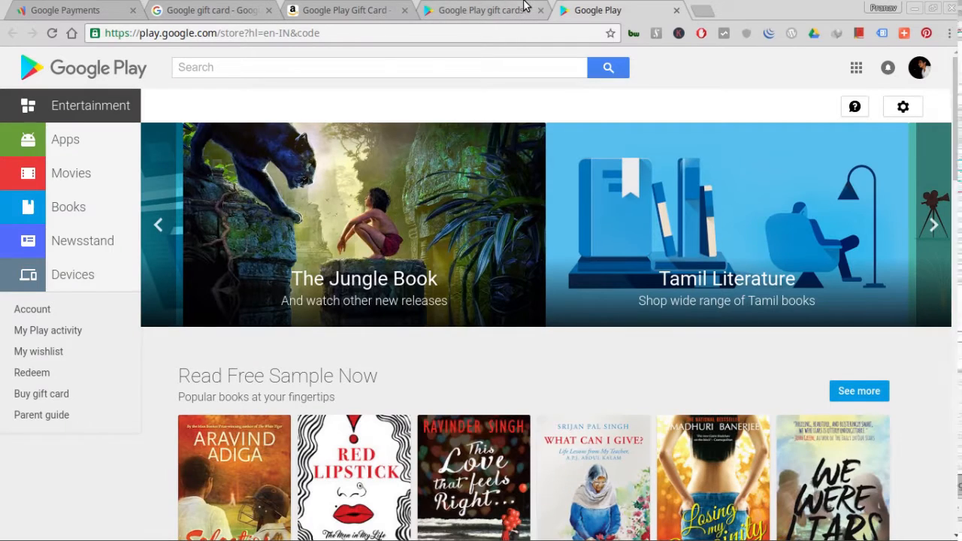
pyautogui.moveTo(481, 10)
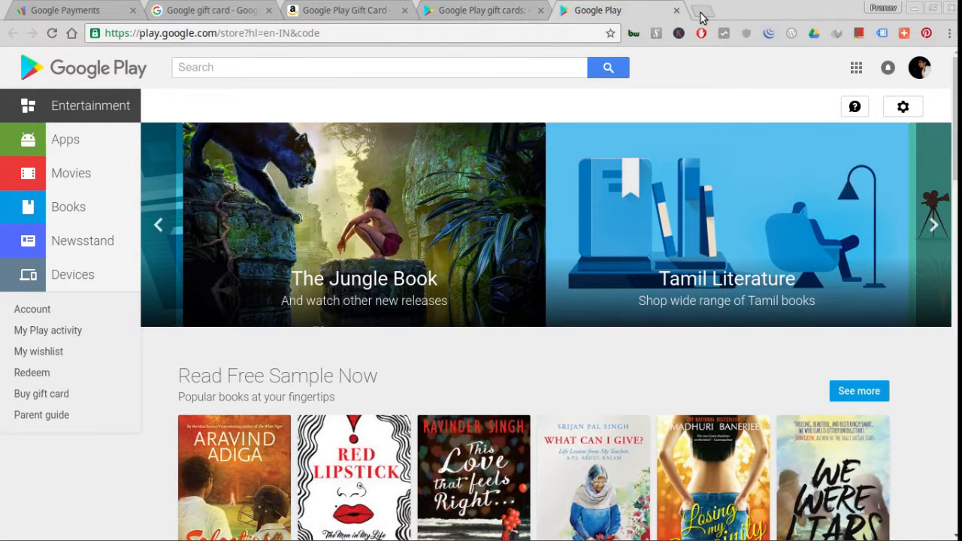
pyautogui.click(702, 13)
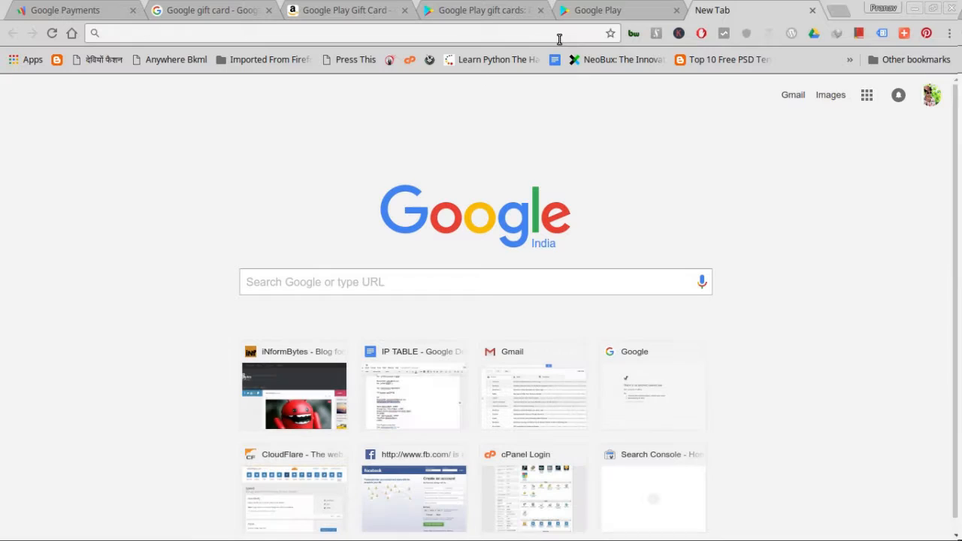
# Step: Search how to buy Android apps without a credit card and show Video results
pyautogui.write('Google gift card')
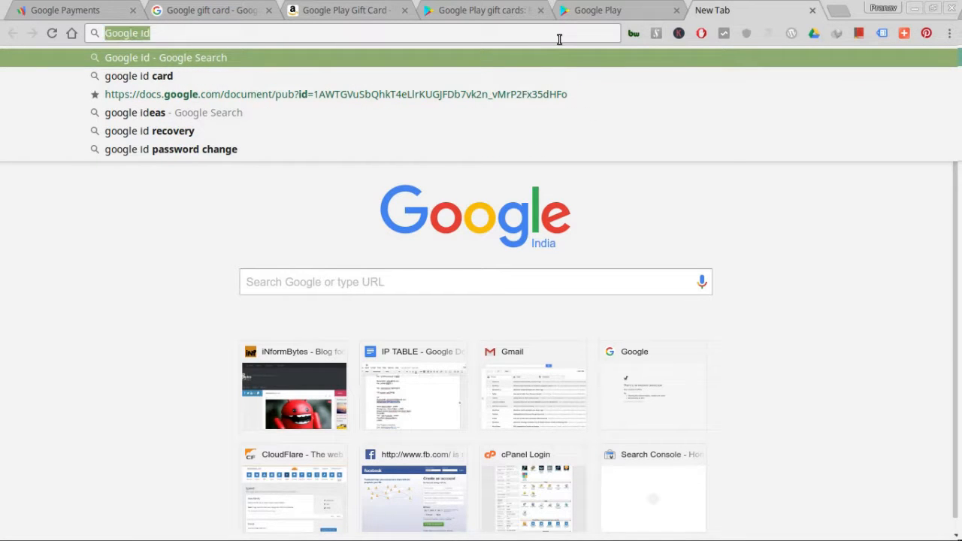
pyautogui.write('how to buy android apps')
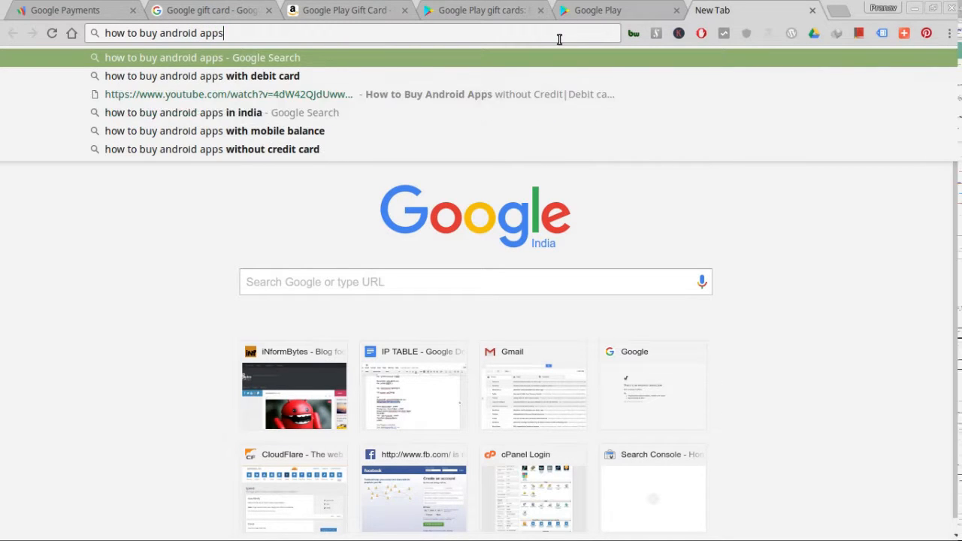
pyautogui.write('without credit car')
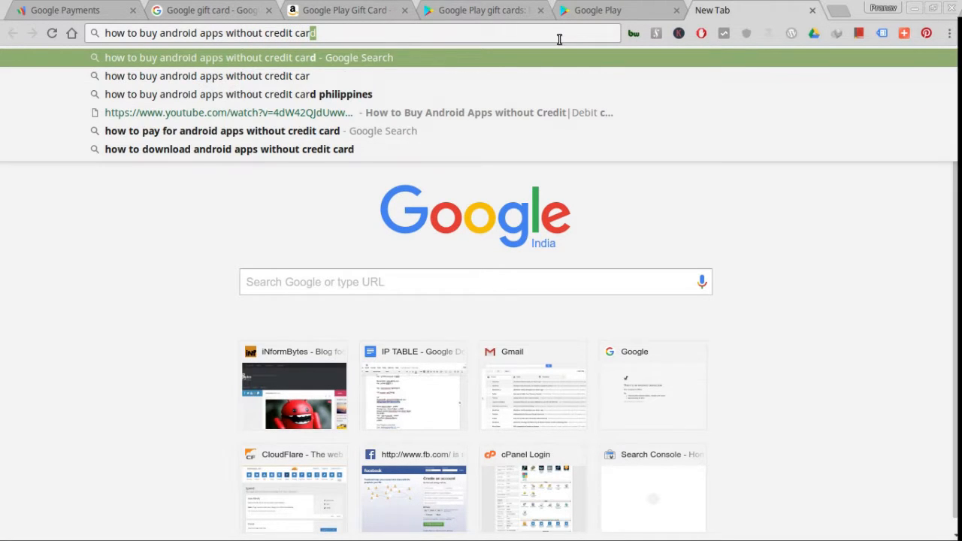
pyautogui.write('philippines')
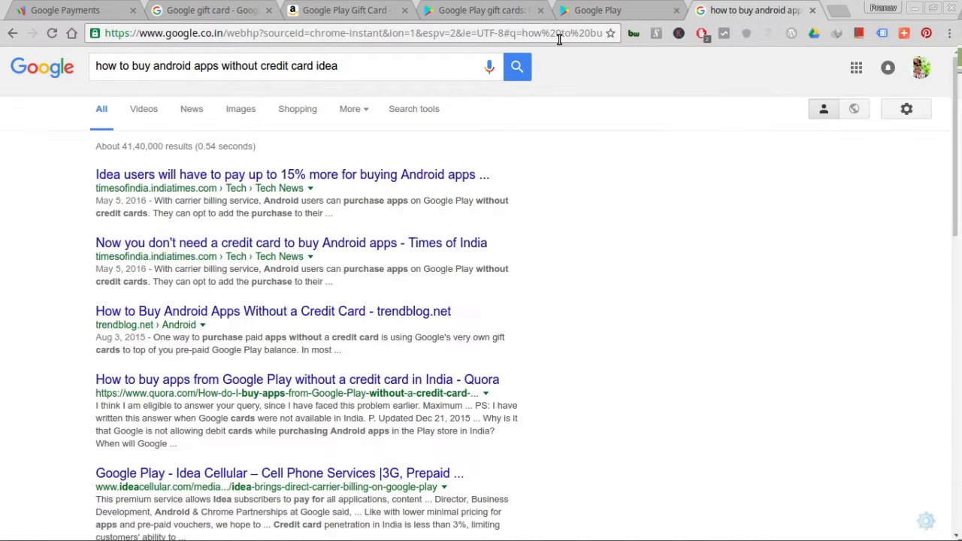
pyautogui.click(143, 109)
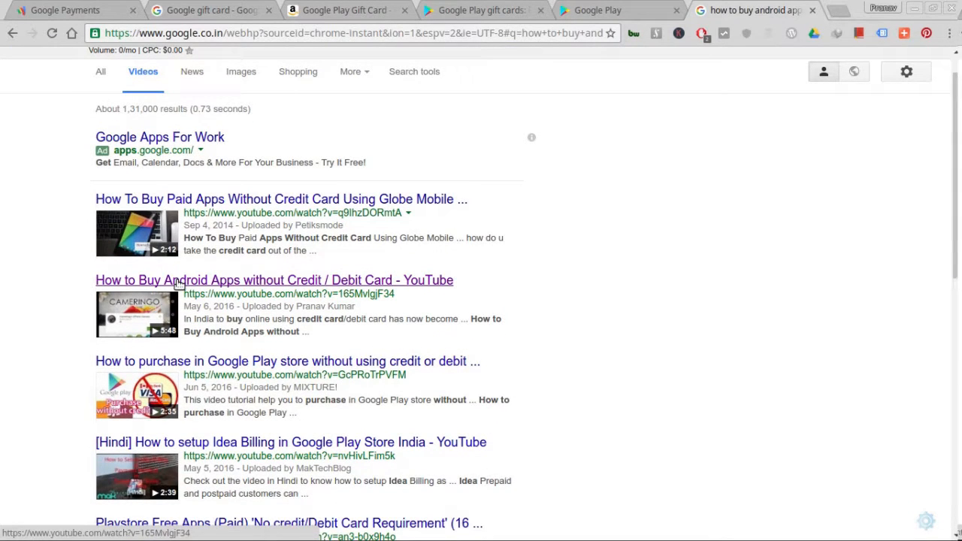
# Step: Play the YouTube video 'How to Buy Android Apps without Credit / Debit Card'
pyautogui.click(274, 280)
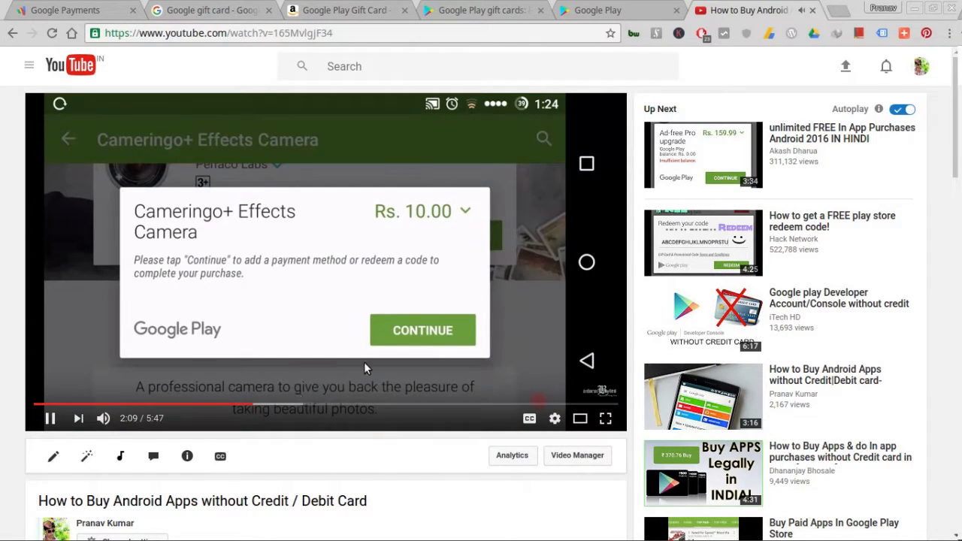
# Step: Skip the YouTube tutorial ahead to about 5:10, where the Rs. 11.6 billing SMS appears
pyautogui.click(423, 330)
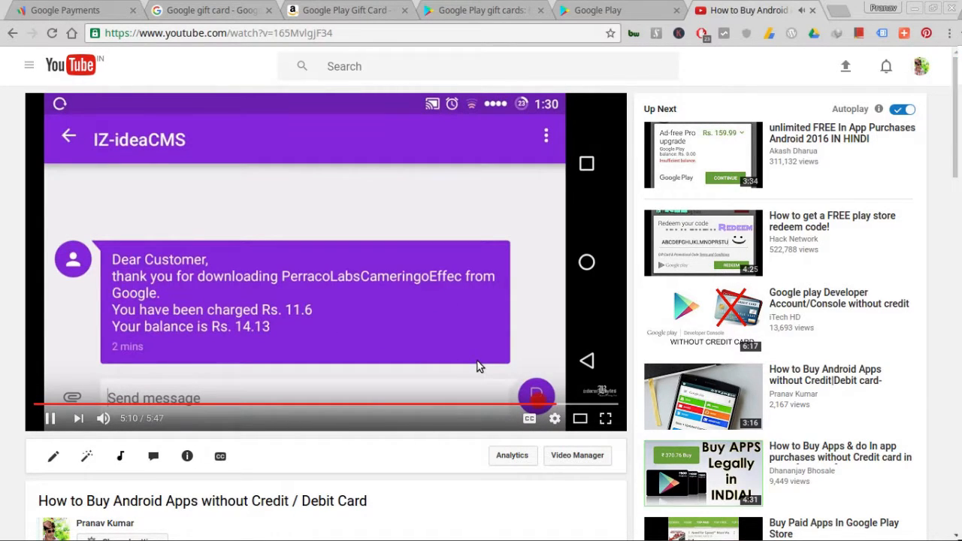
pyautogui.moveTo(489, 384)
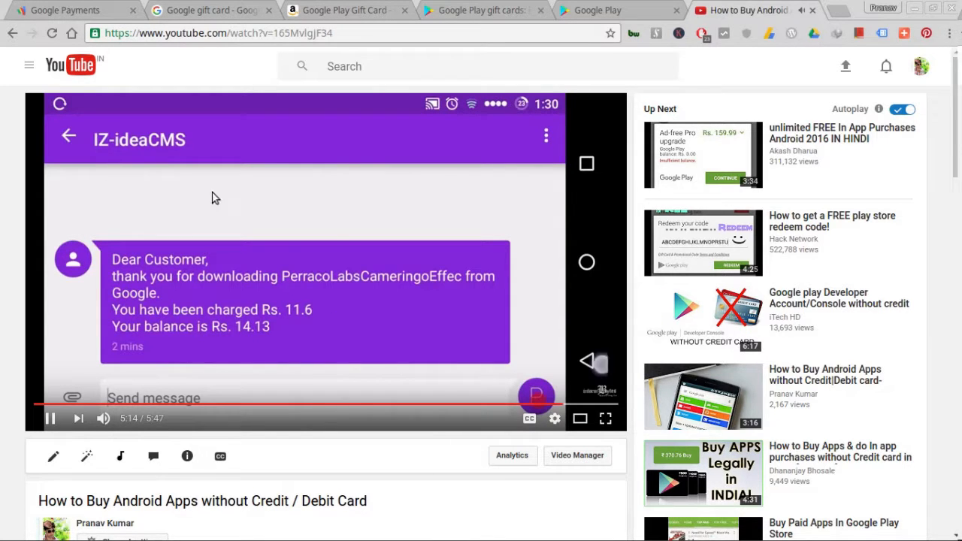
pyautogui.scroll(-3)
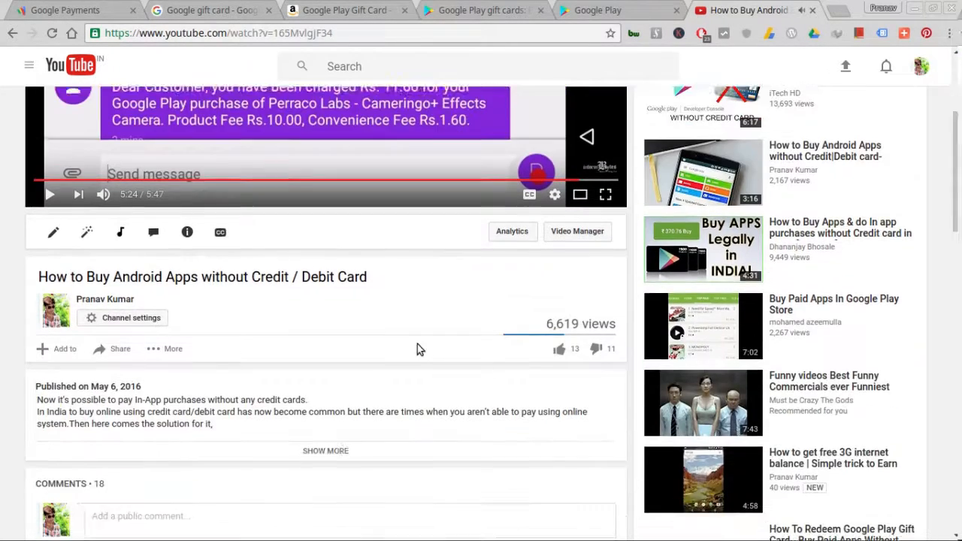
pyautogui.scroll(-3)
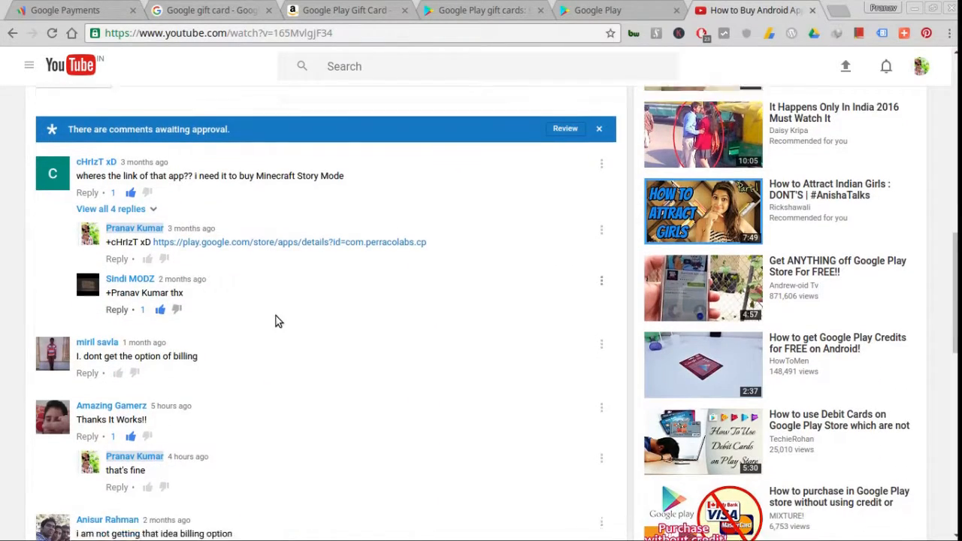
pyautogui.scroll(-3)
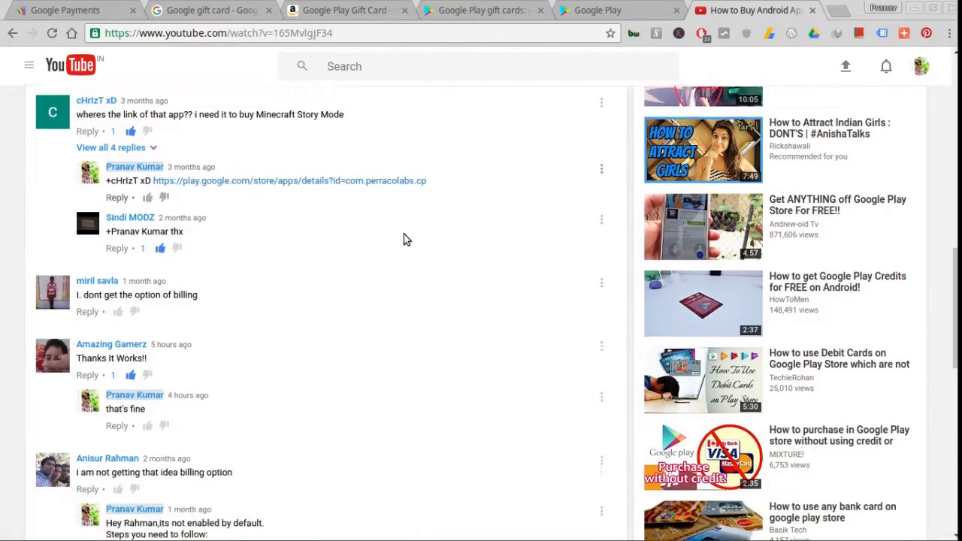
pyautogui.scroll(-3)
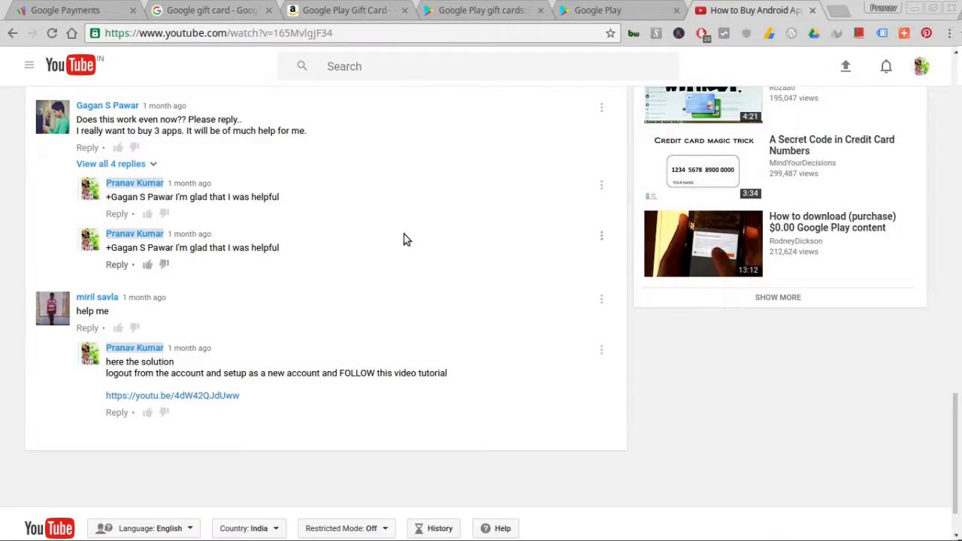
pyautogui.scroll(-3)
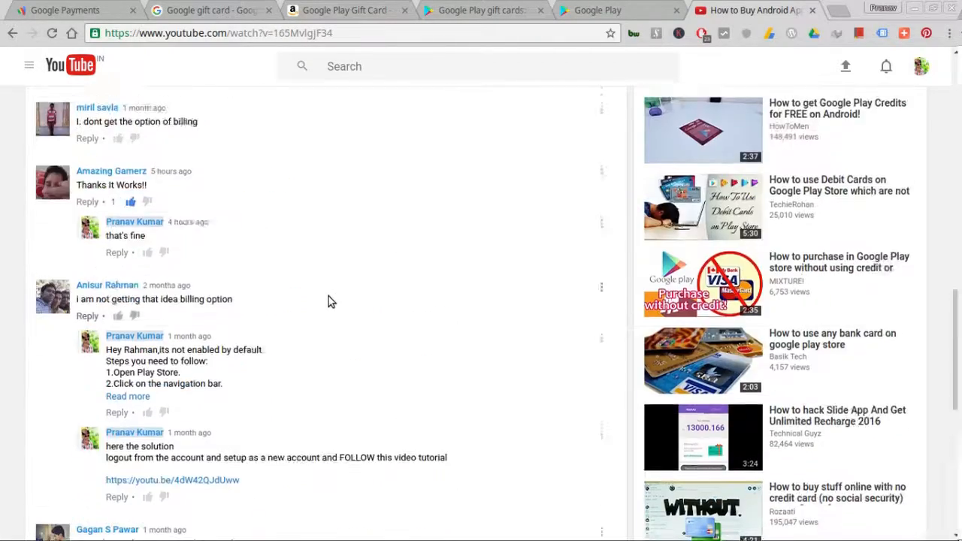